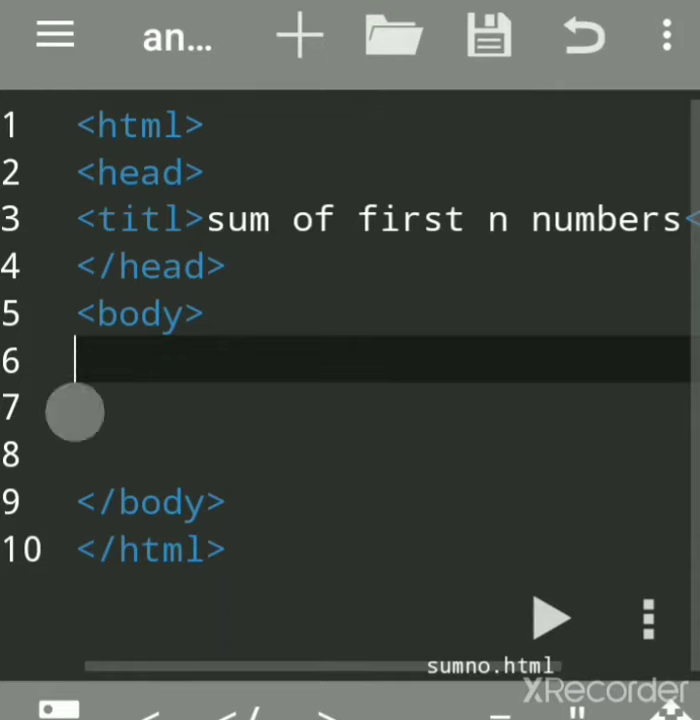
Insert an empty <script type="text/javascript"> block on line 6 via autocomplete.
type("<")
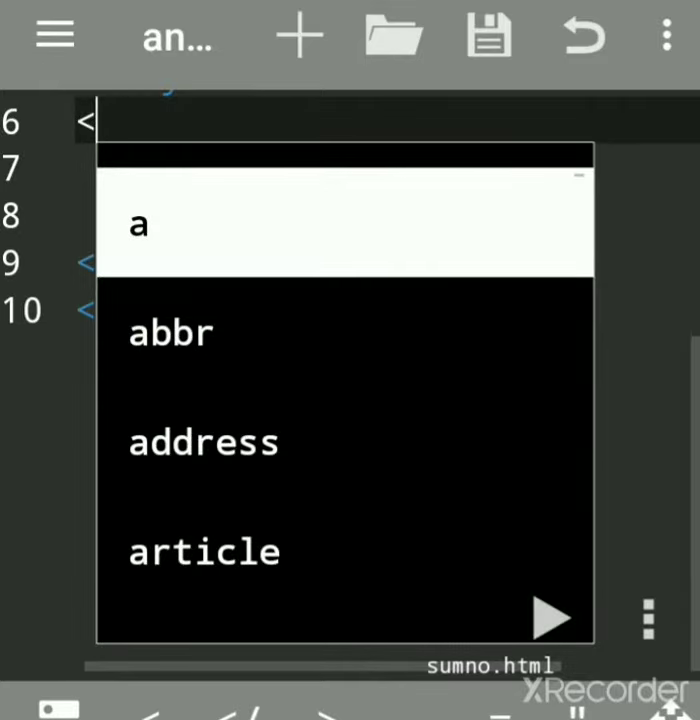
type("script type=\"text/javascript")
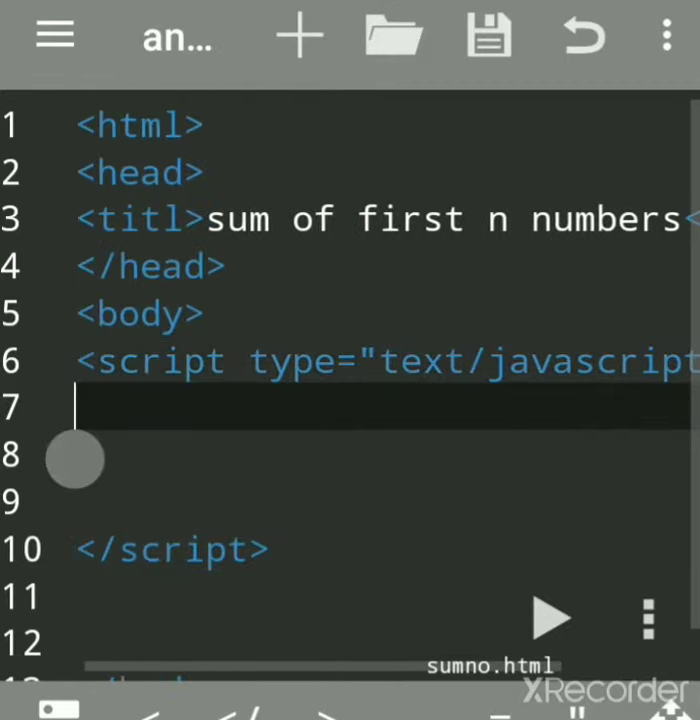
Declare the variables with var sum=0,n;.
type("var")
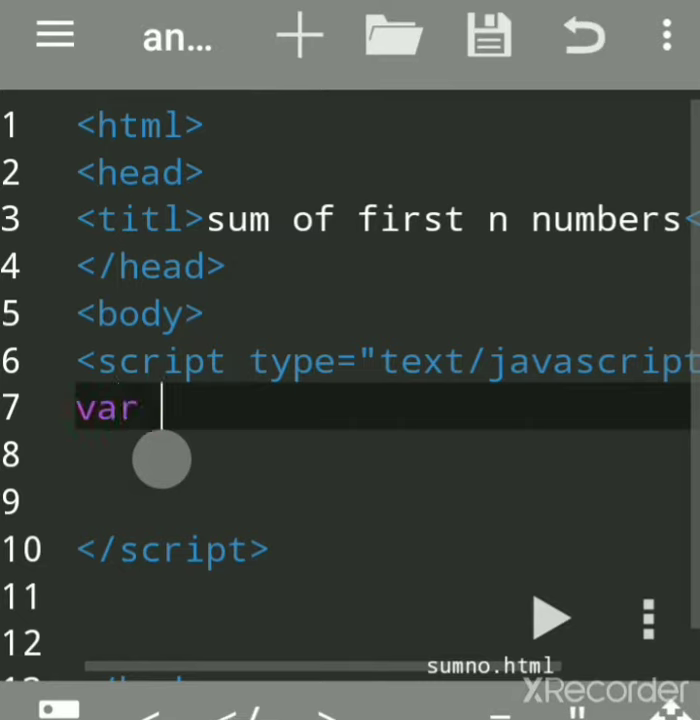
type("sum")
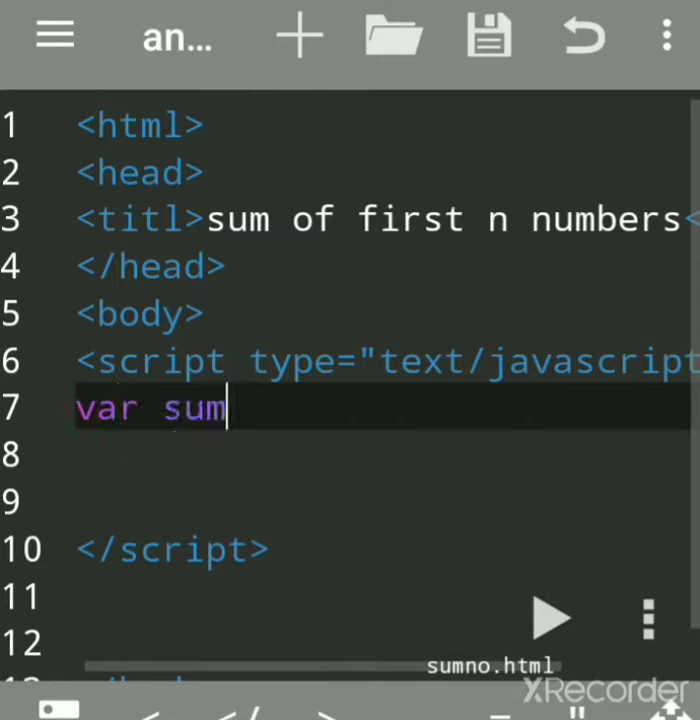
type("=")
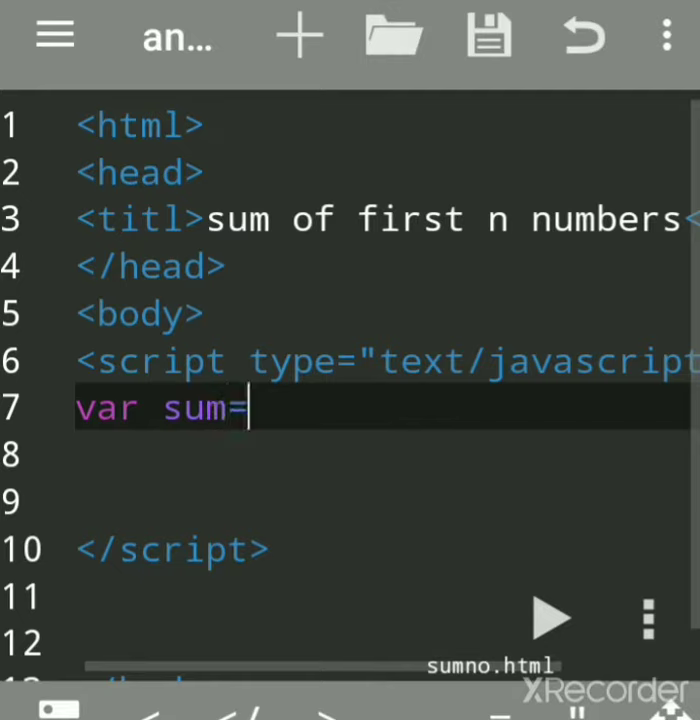
type("0,")
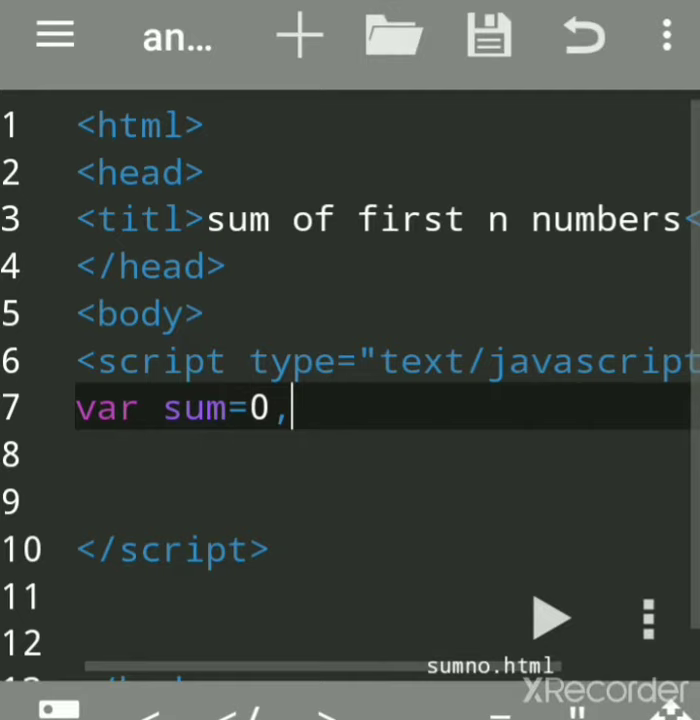
type("n;")
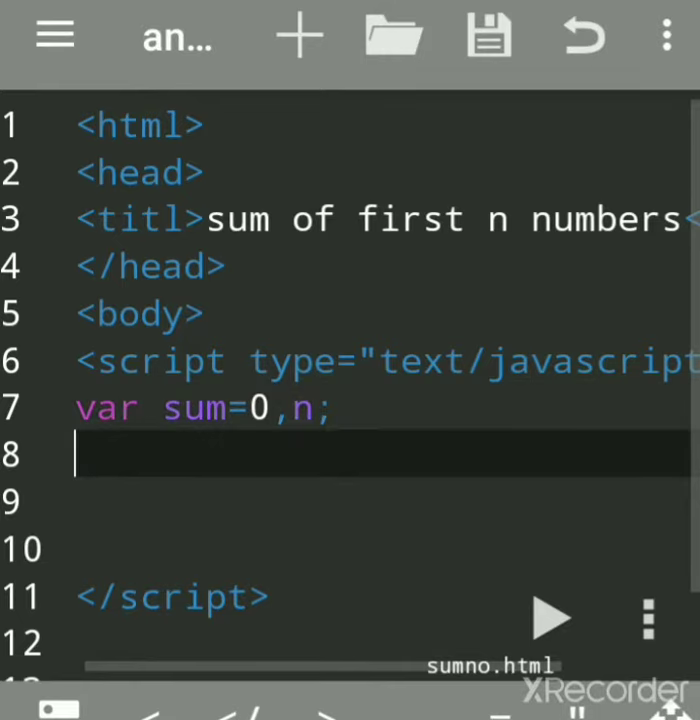
Assign n from prompt("Enter any number") on the next line.
type("n")
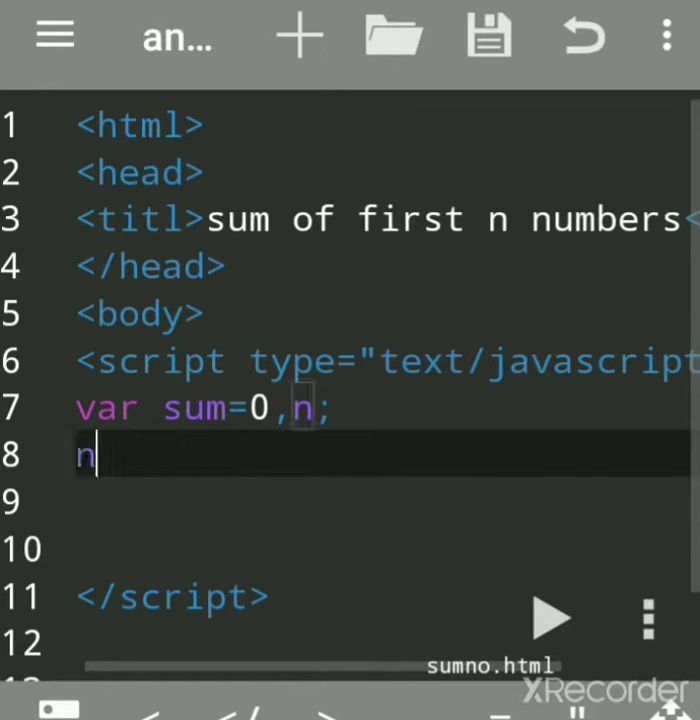
type("=")
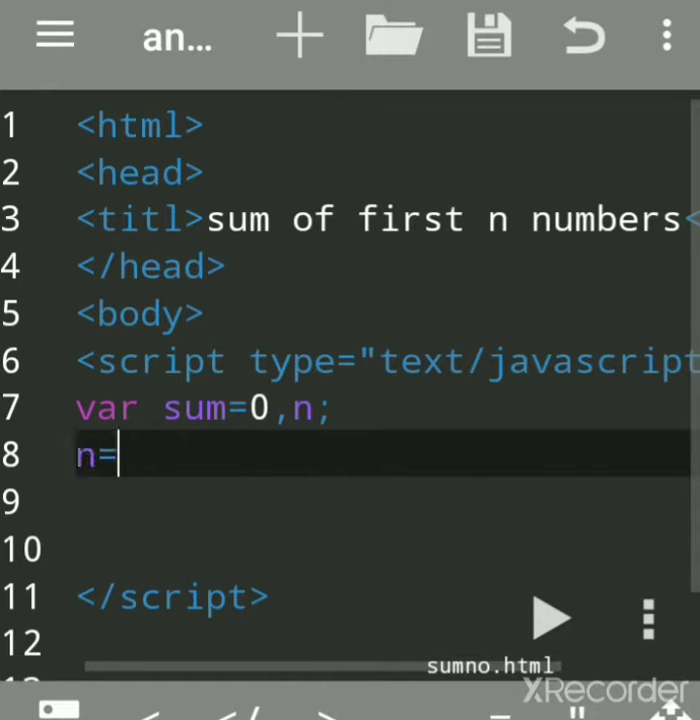
type("p")
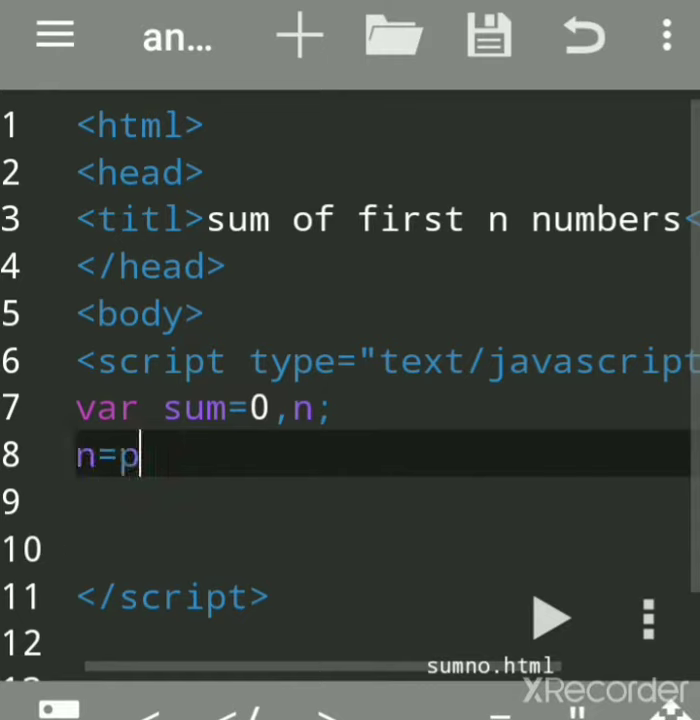
type("r")
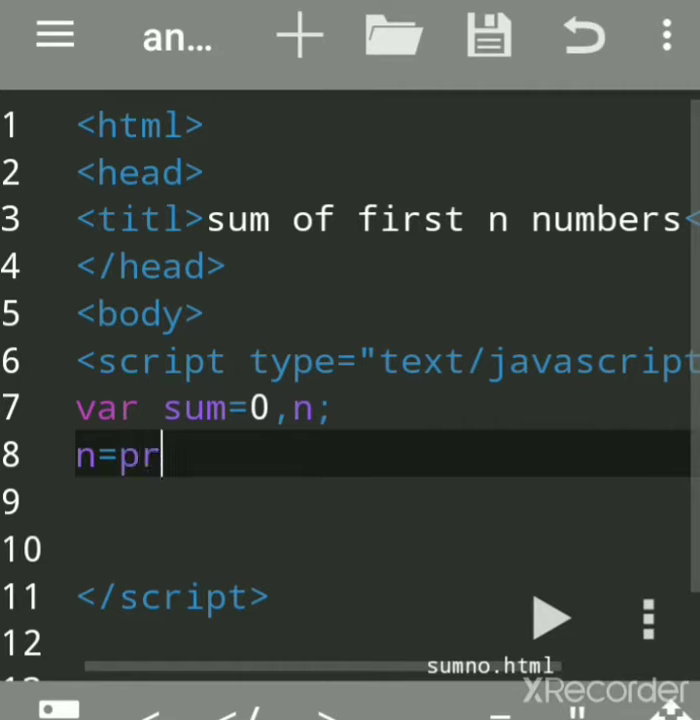
type("ompt")
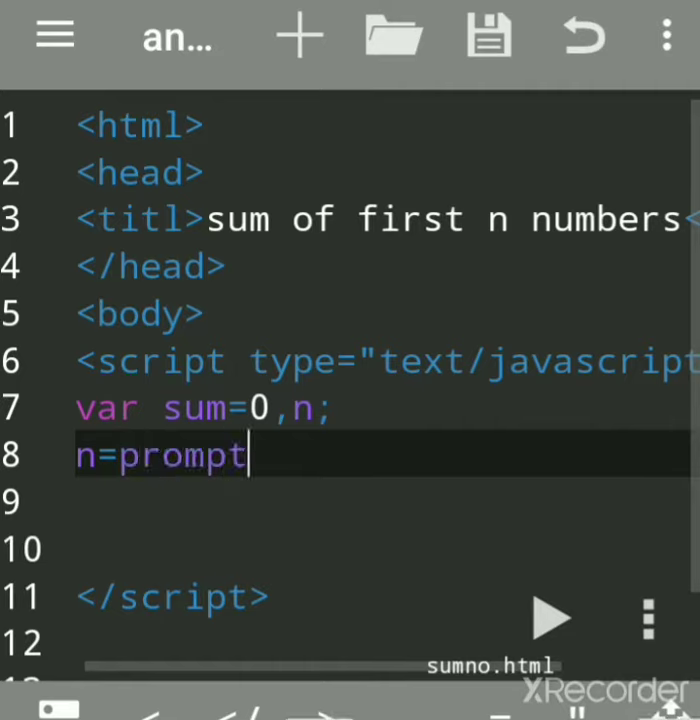
type("(")
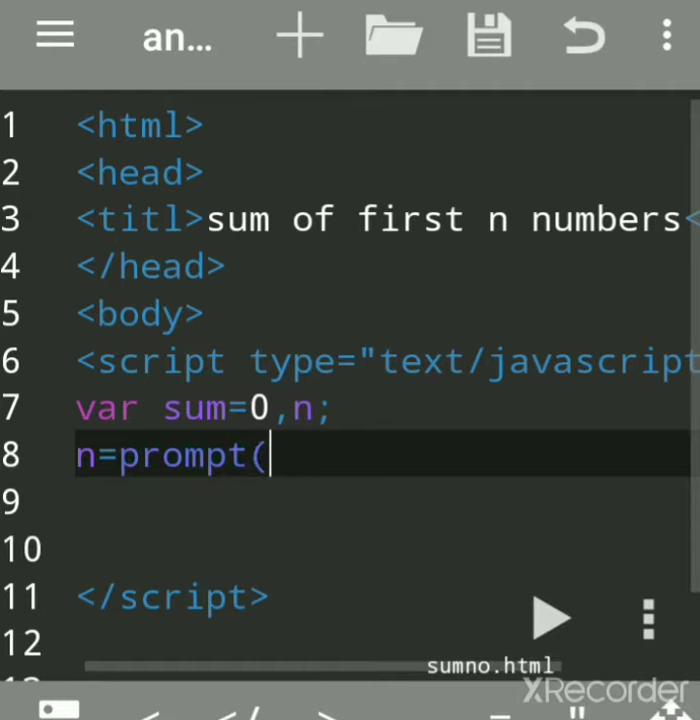
type("\"\"")
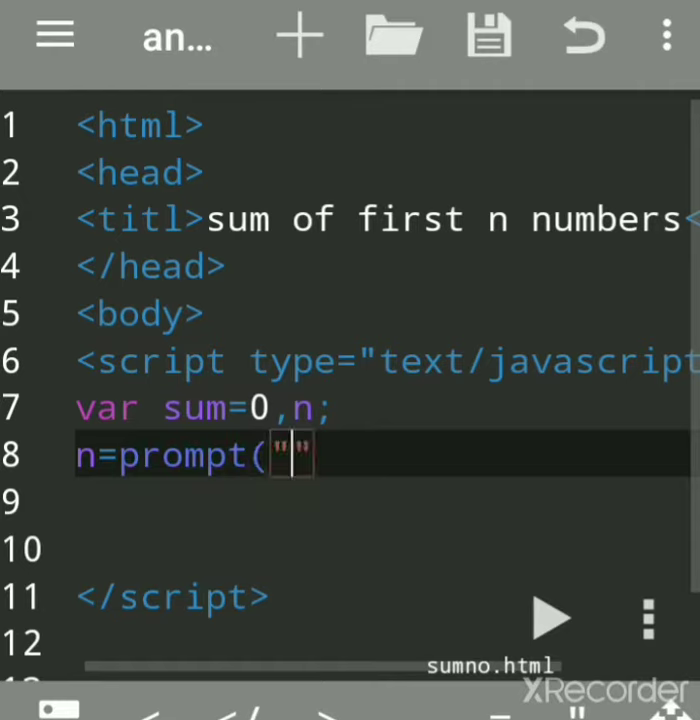
type("Ent")
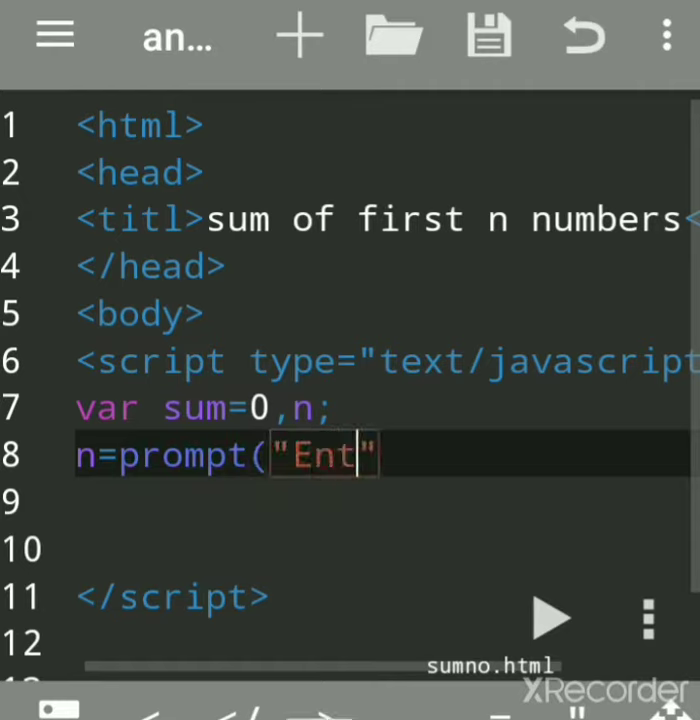
type("rr")
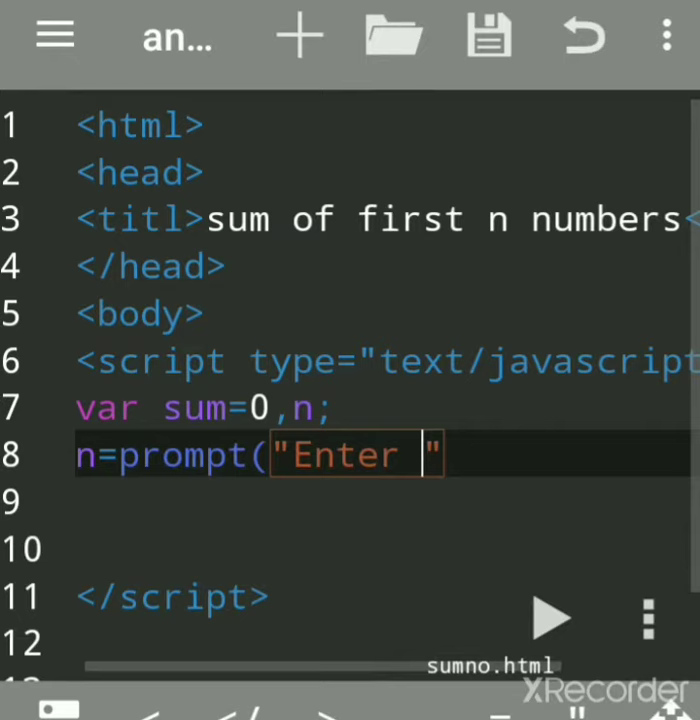
type("any")
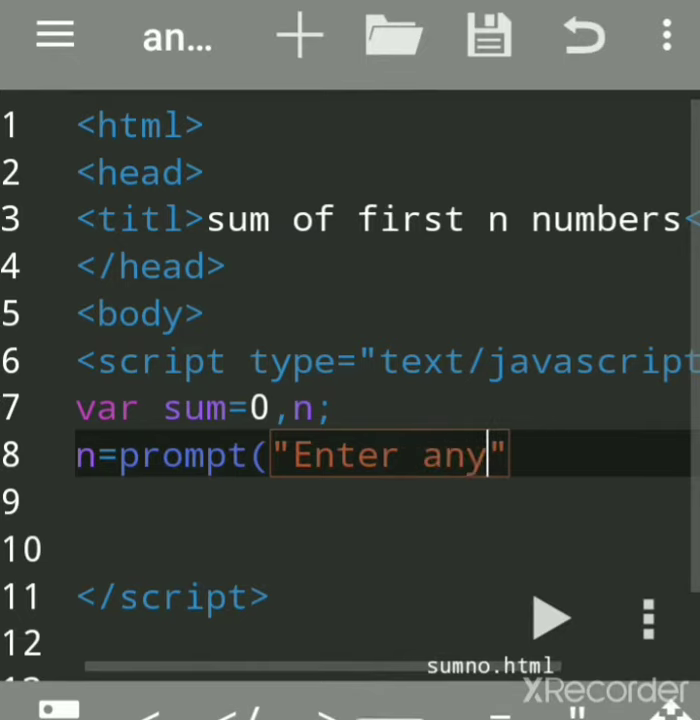
type("\" \"")
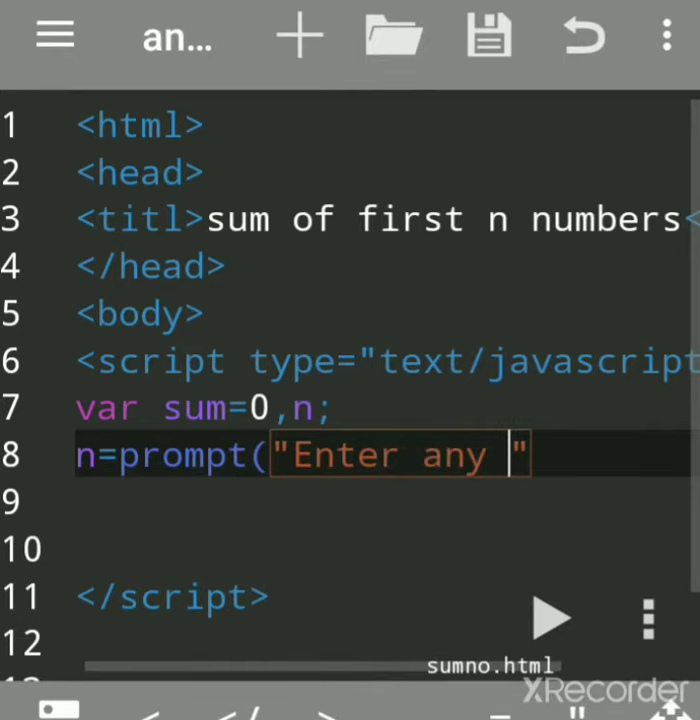
type("numb")
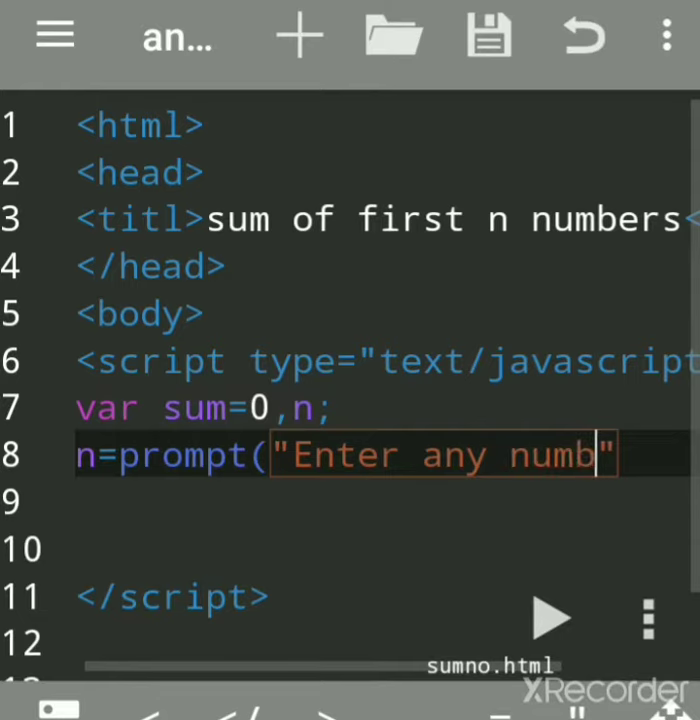
type("er")
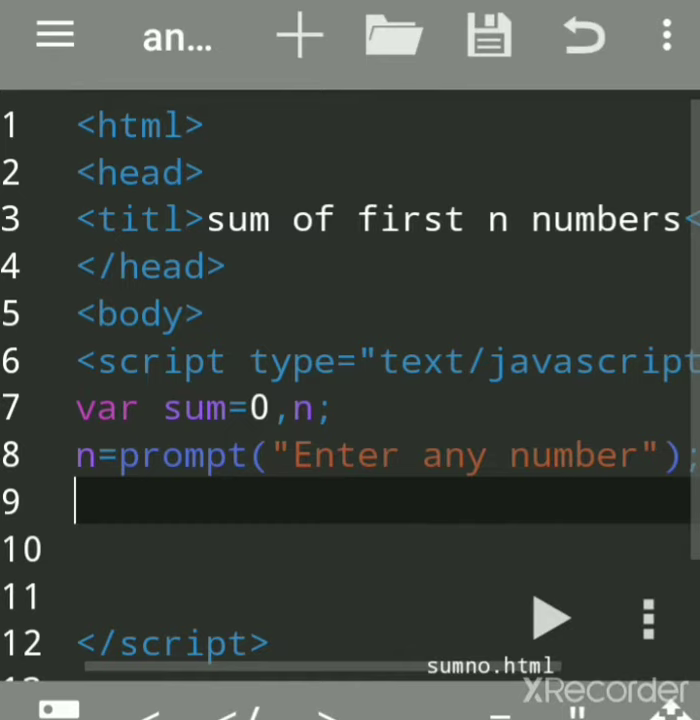
Wrap the prompt call after n= in parseInt( … ).
double_click(465, 455)
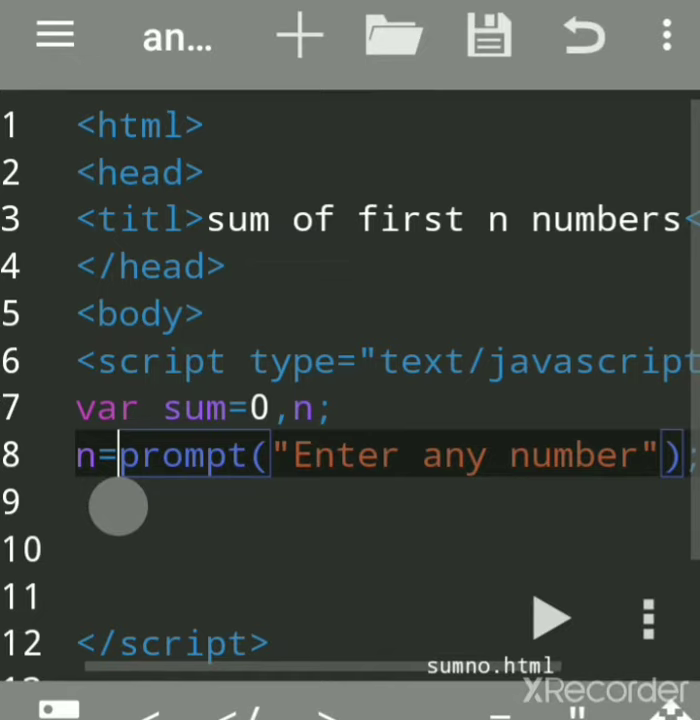
type("par")
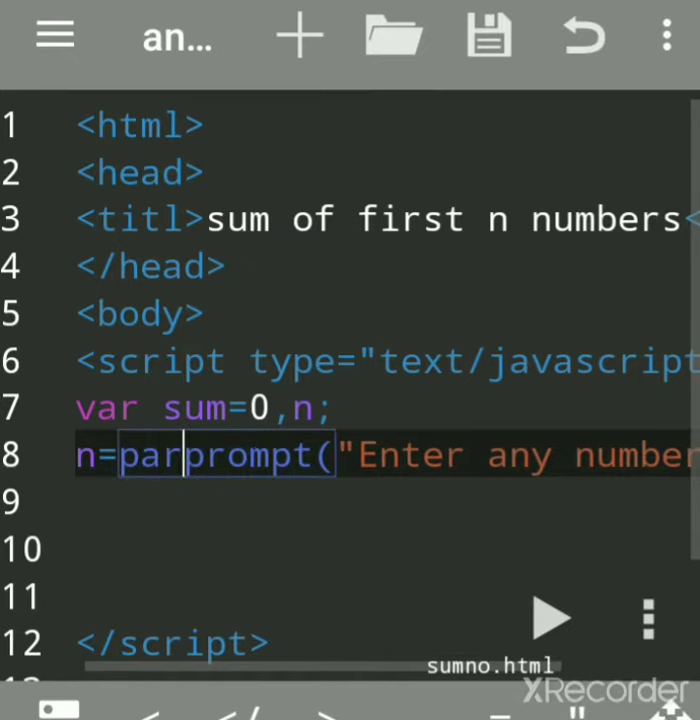
type("se")
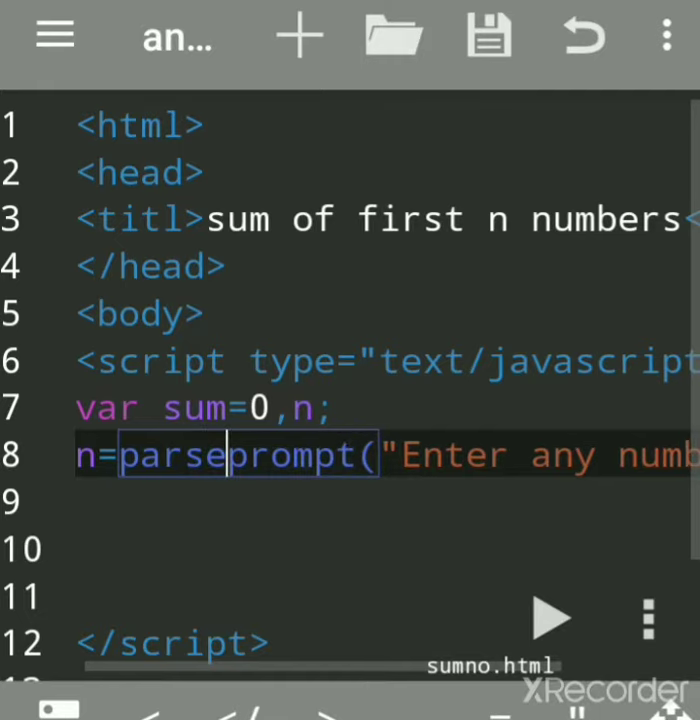
type("Int(")
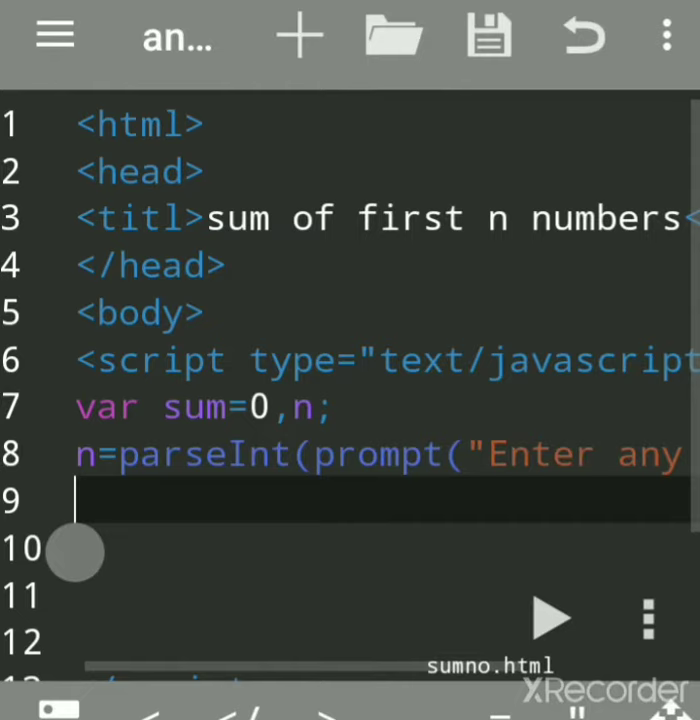
Write the loop header while(n>=1) and start a new line.
type("w")
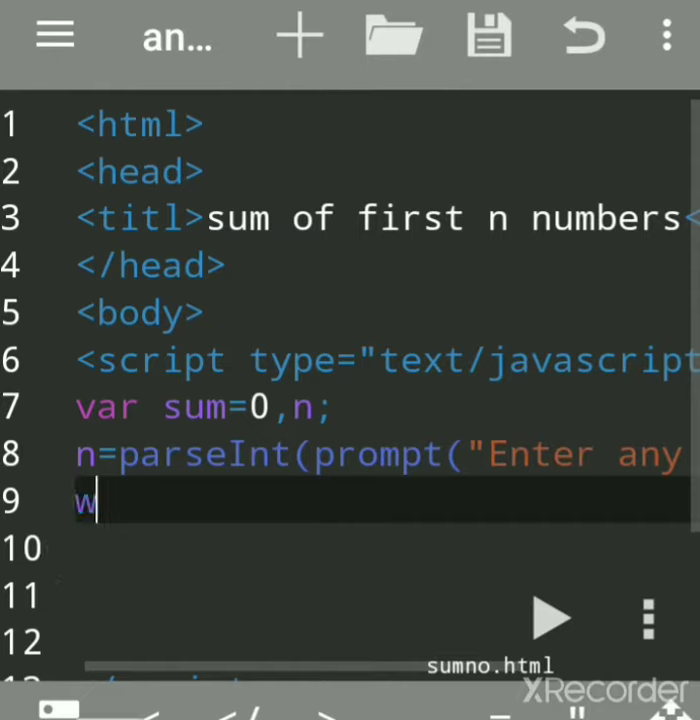
type("hile")
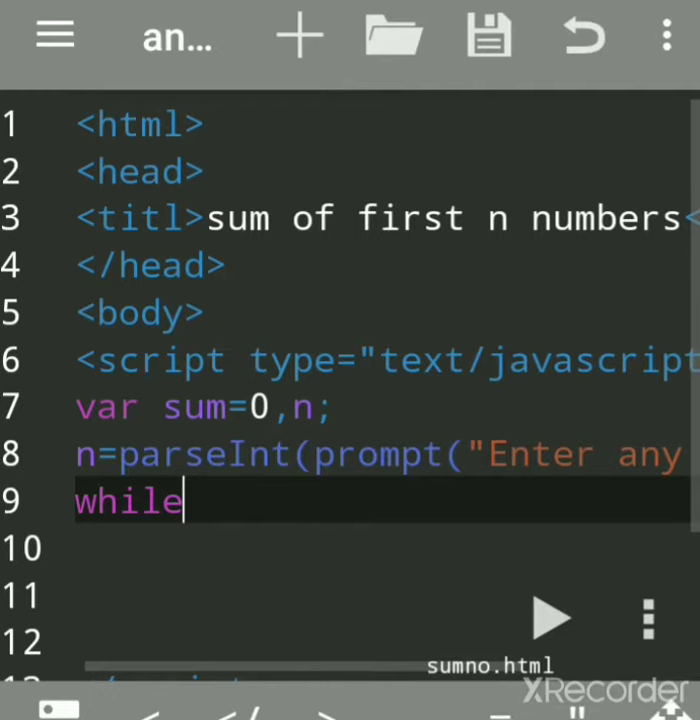
type("(")
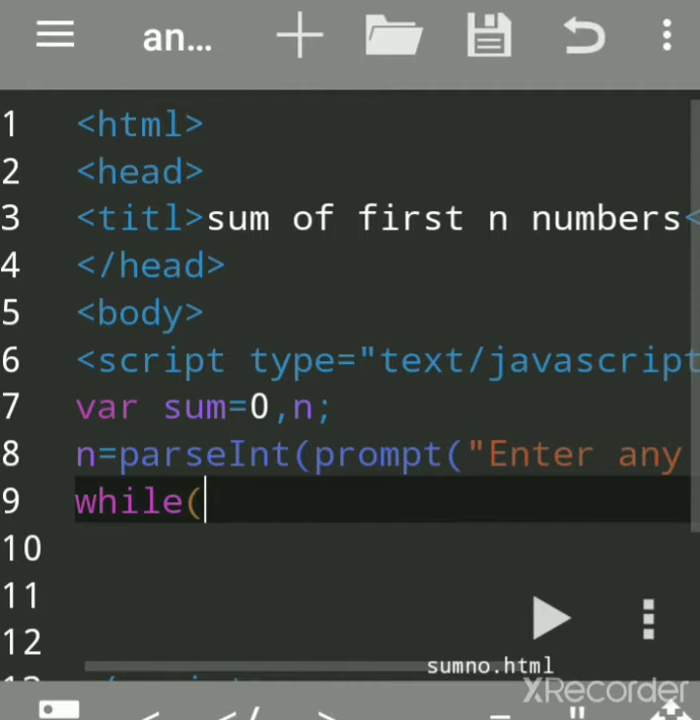
type("n")
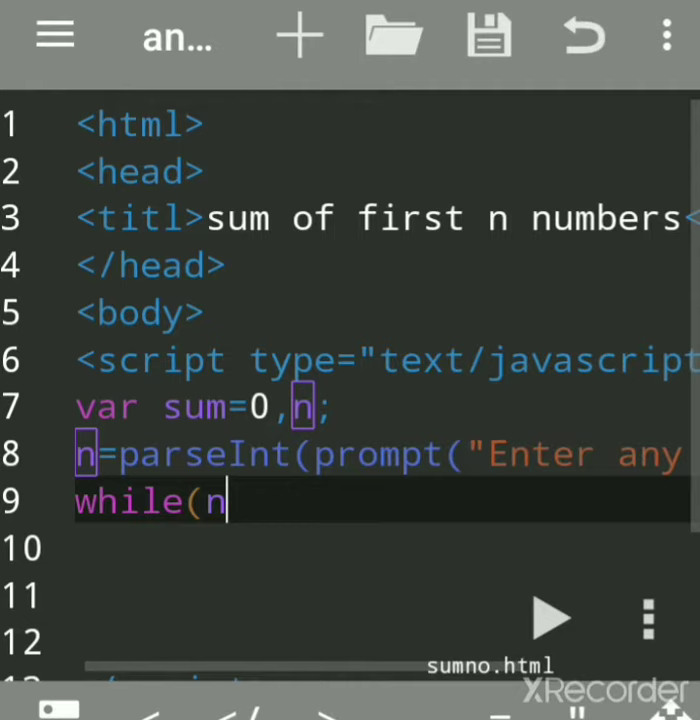
type(">")
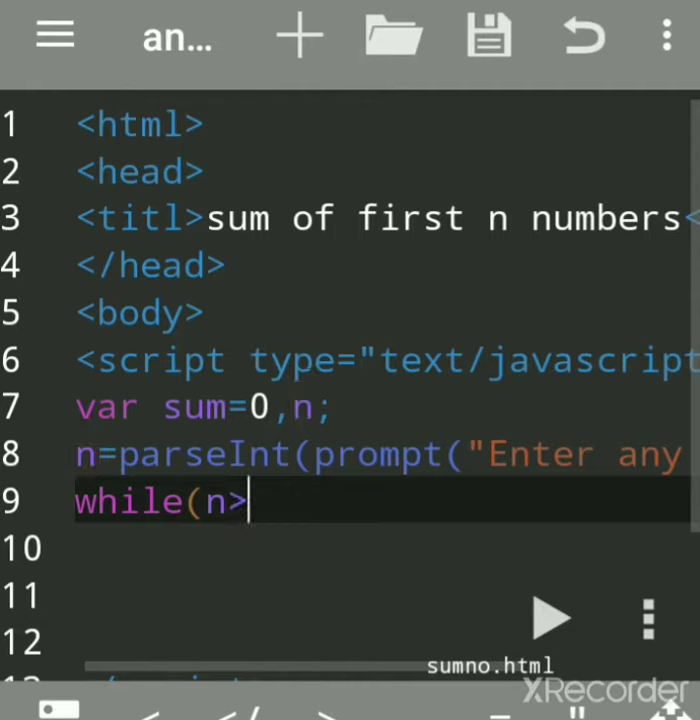
type("=")
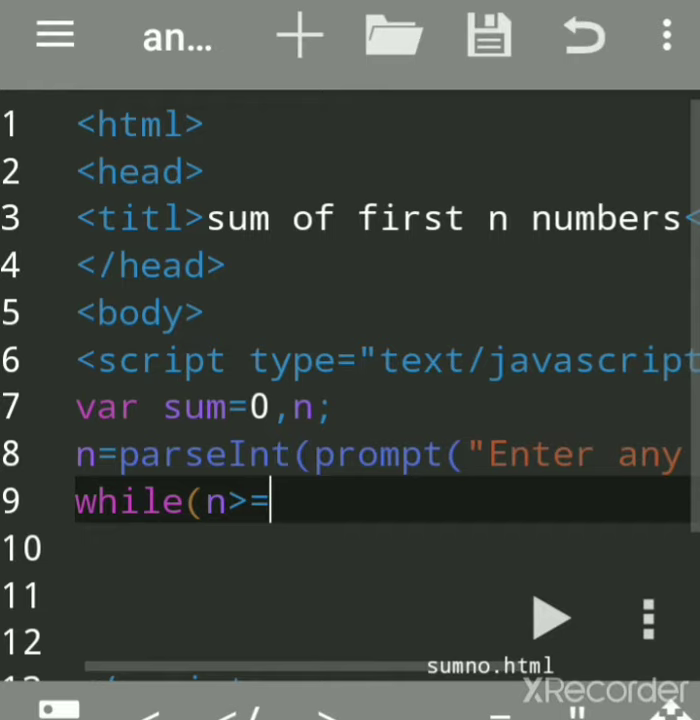
type("1)")
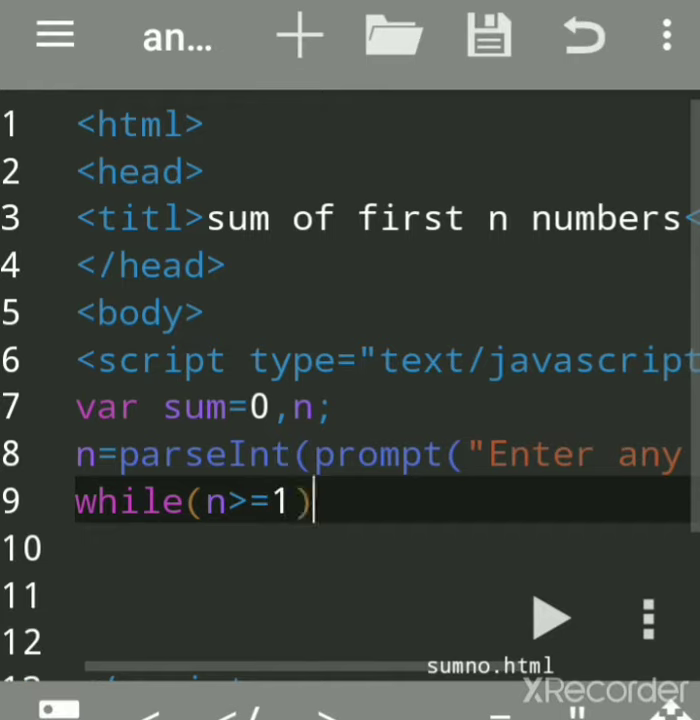
key("Enter")
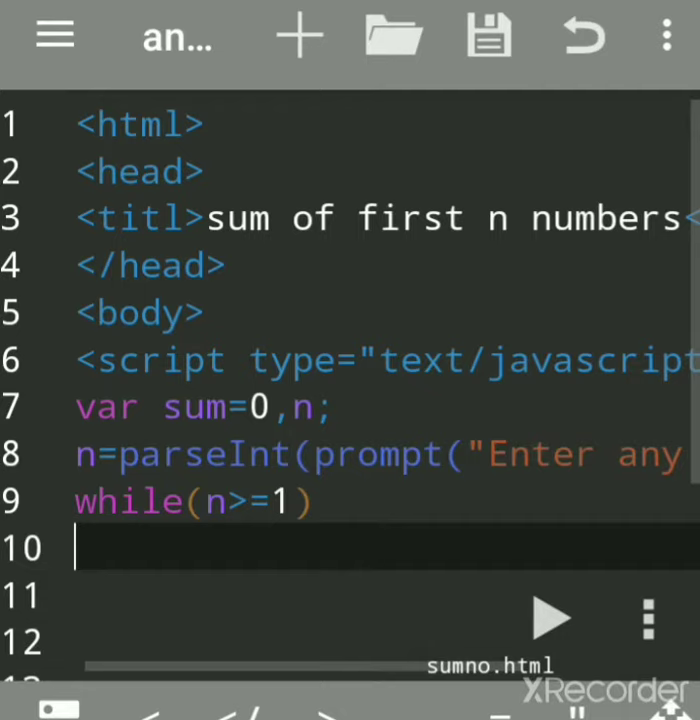
Open the loop body with { and add sum=sum+n.
type("{")
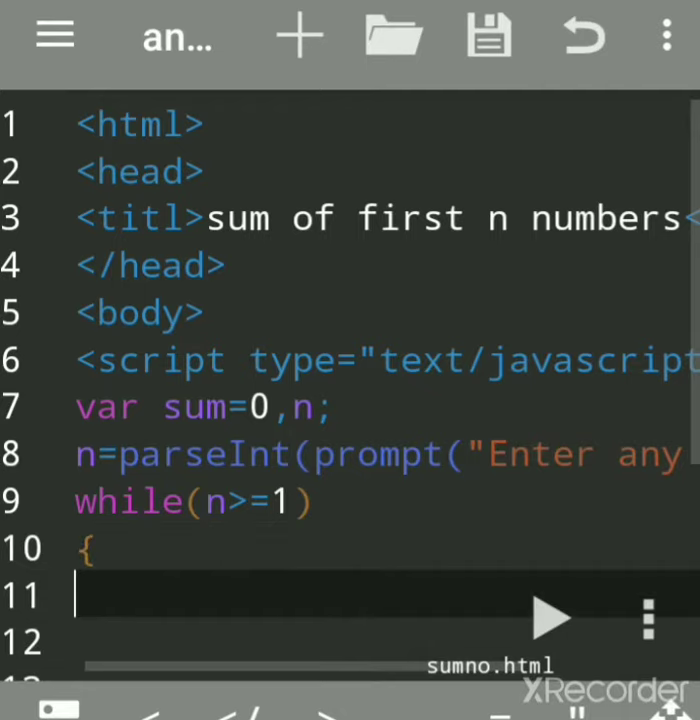
type("su")
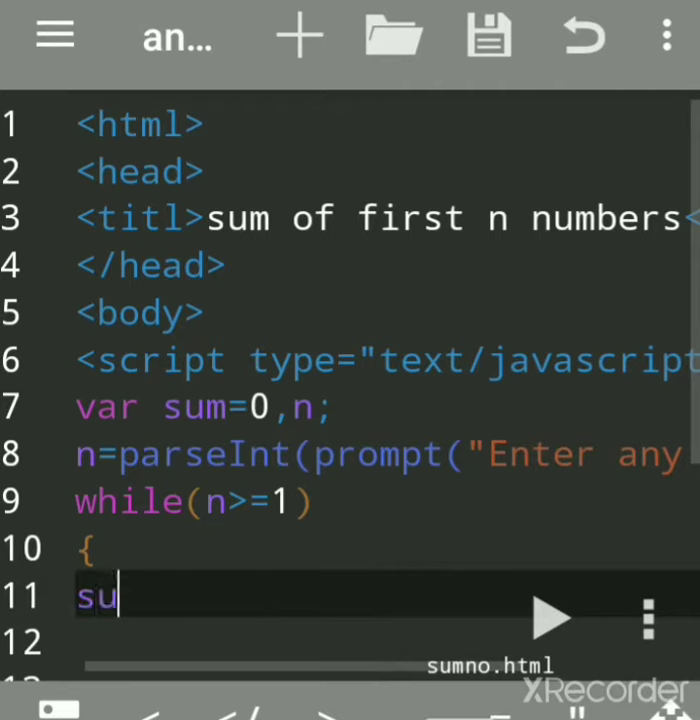
type("m=")
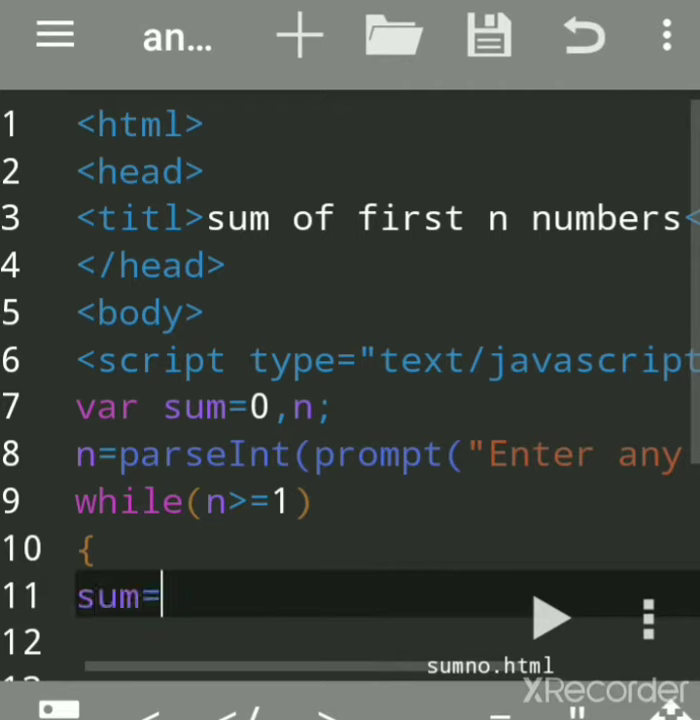
type("su")
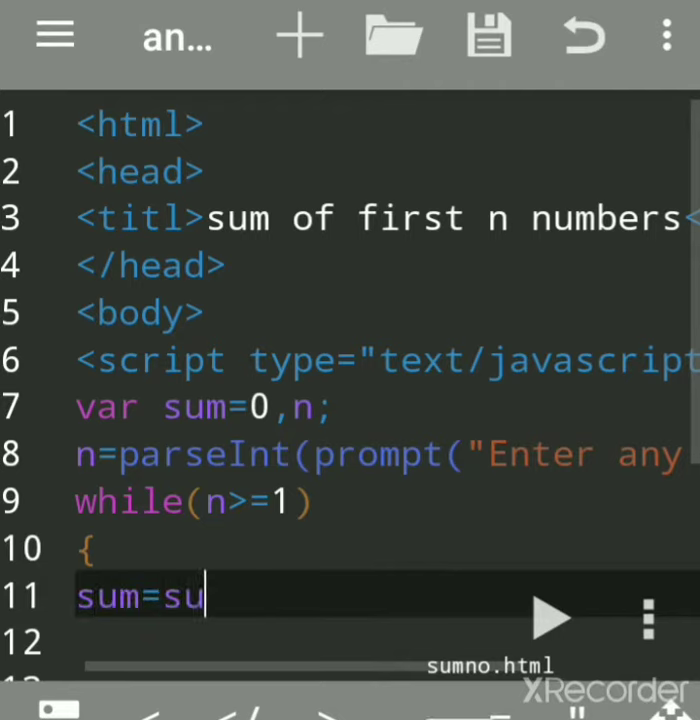
type("m")
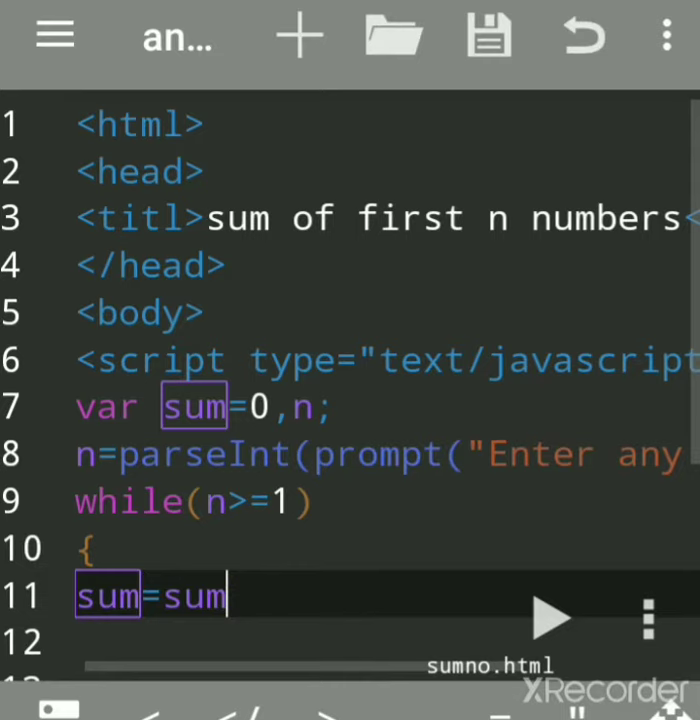
type("+")
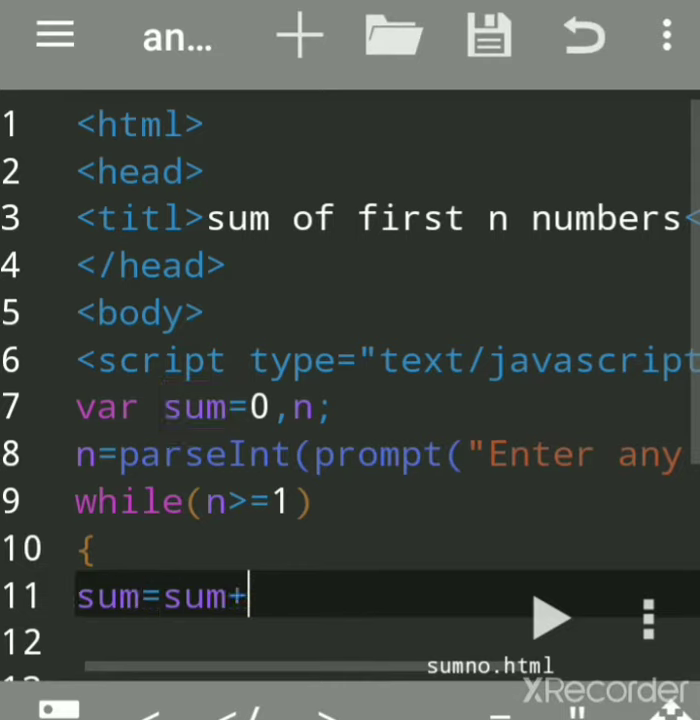
type("n;")
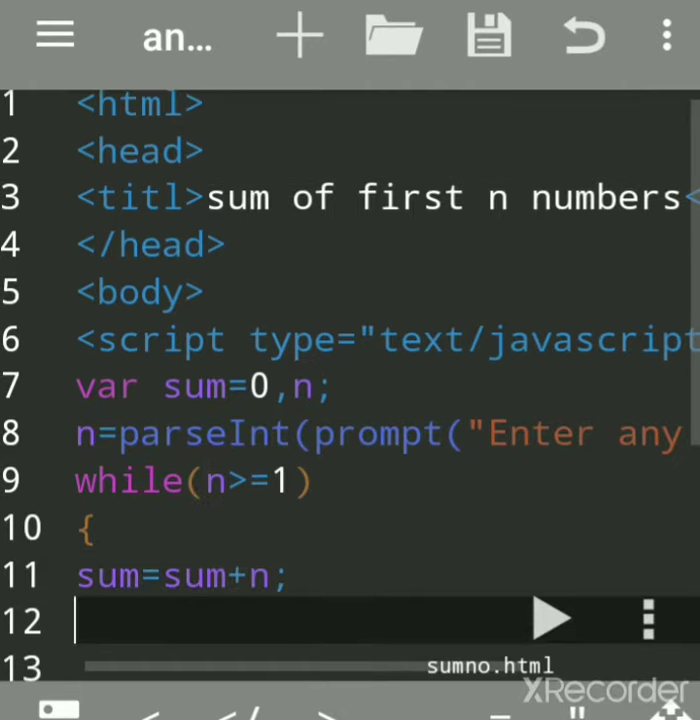
Add n=n-1; to the loop body, replacing the stray brace.
type("n=")
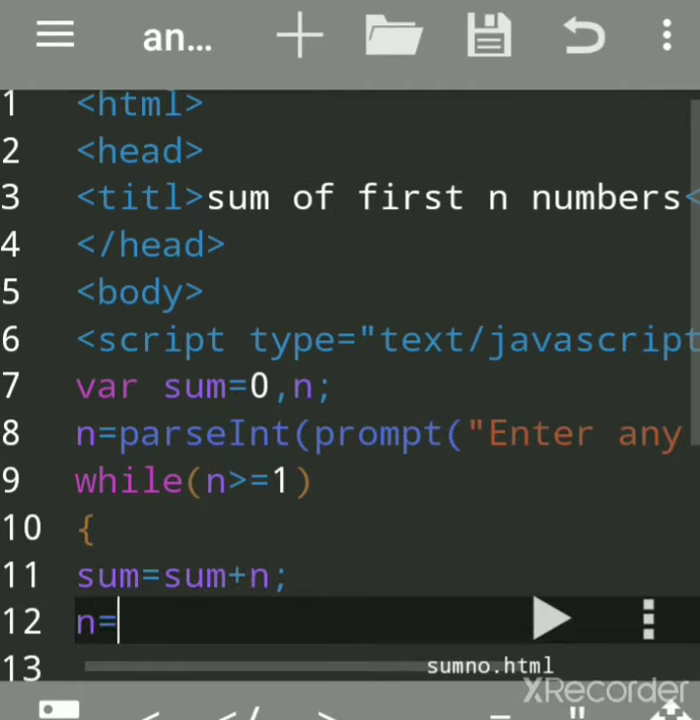
type("n")
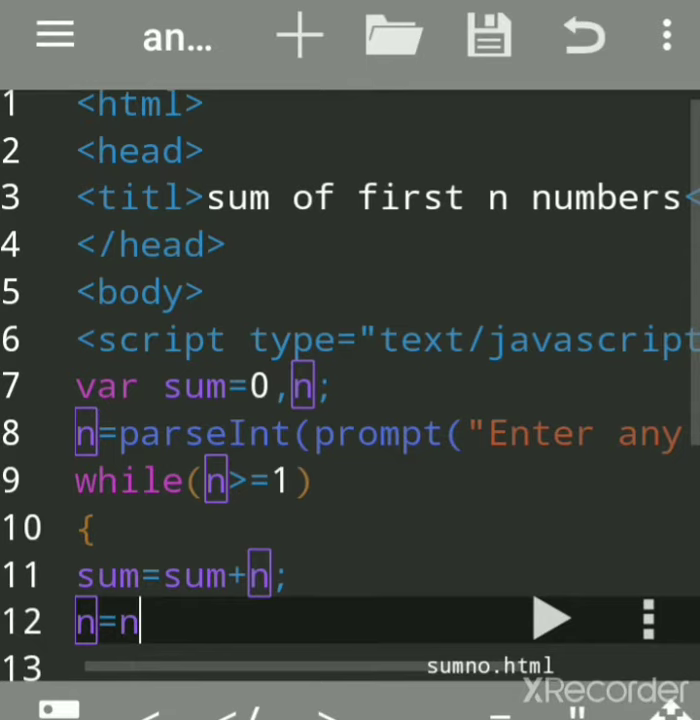
type("-")
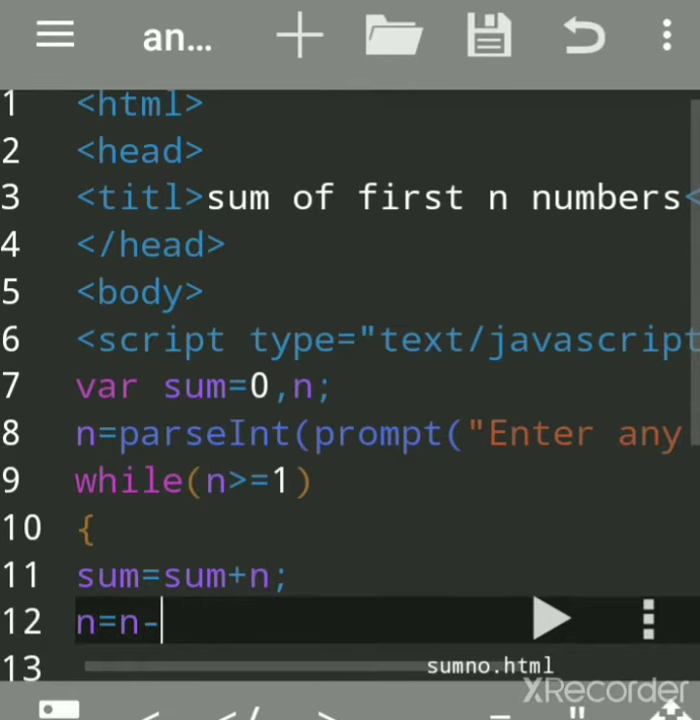
type("1")
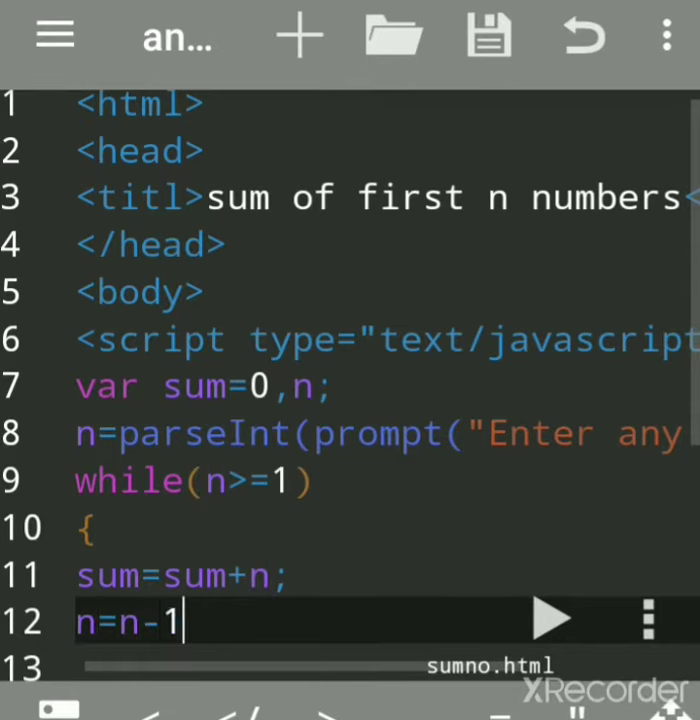
type(";")
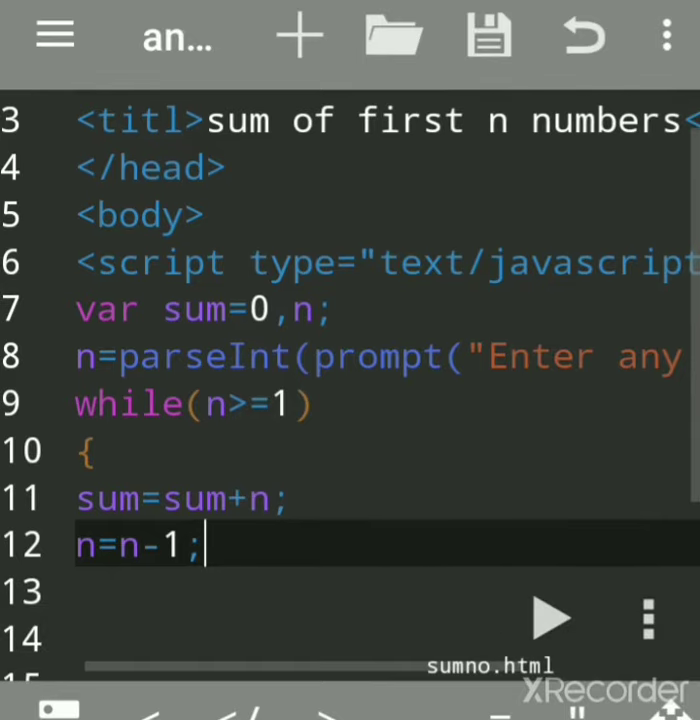
scroll("down", 3)
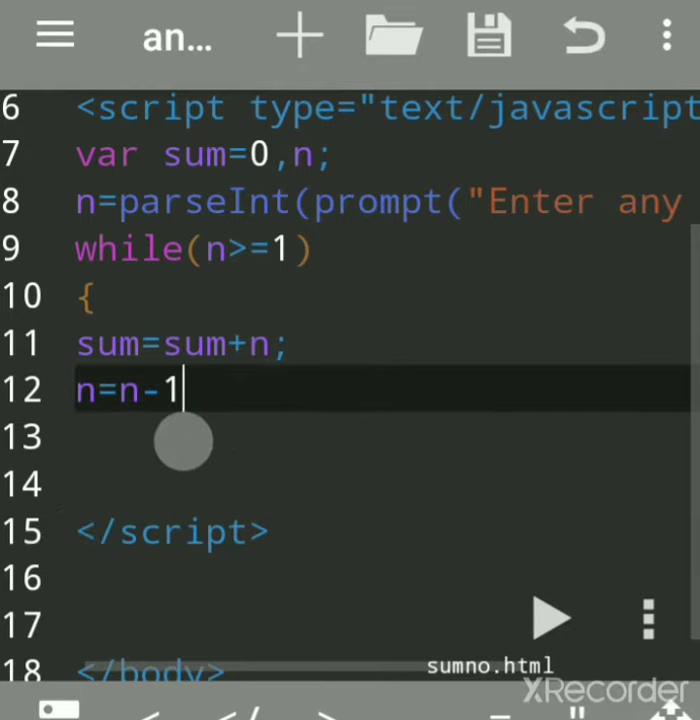
type("}")
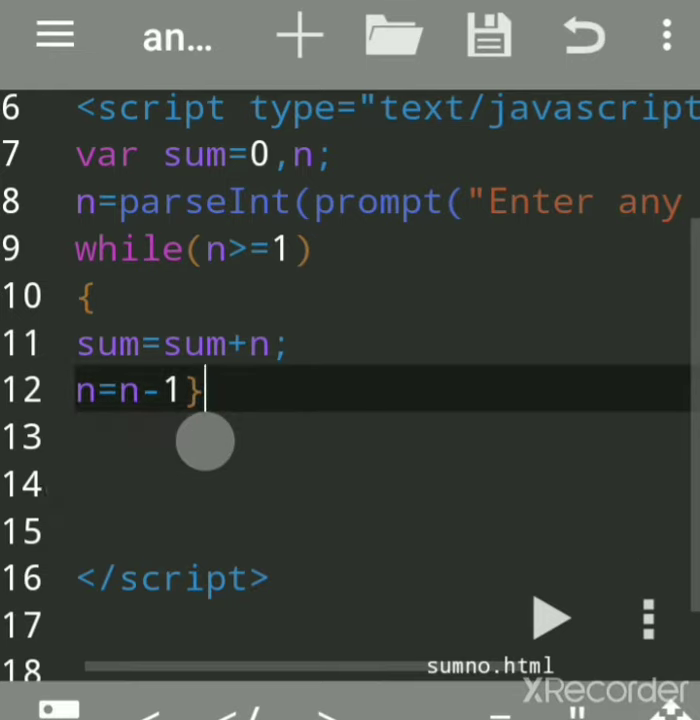
key("Backspace")
type(";")
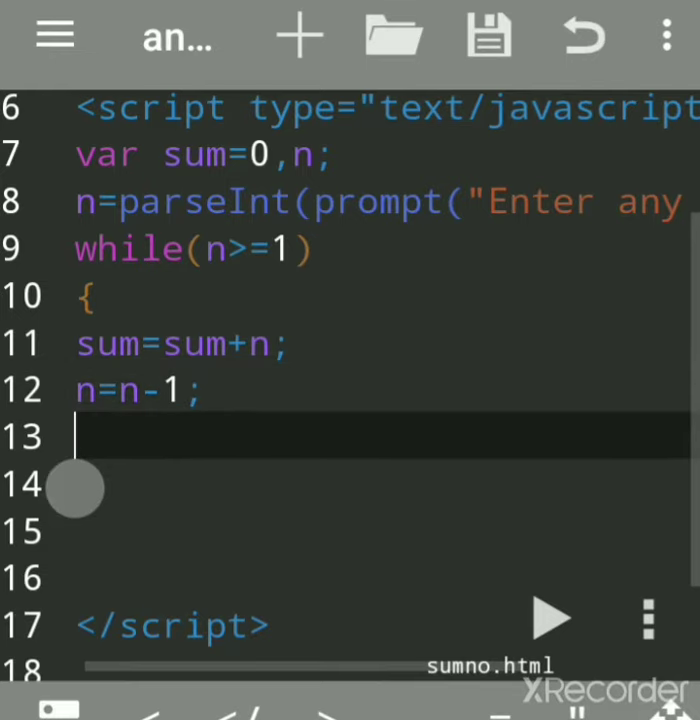
type("}")
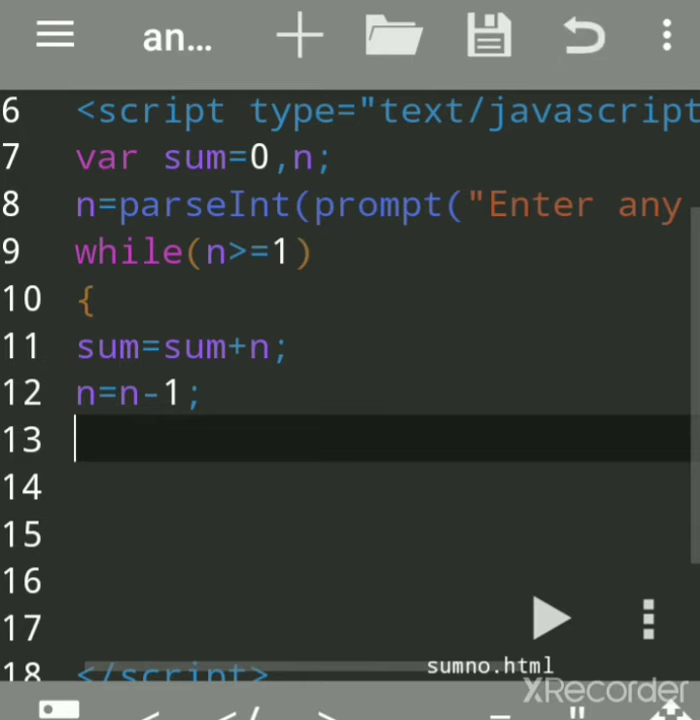
Close the loop and begin an alert with the message "Sum of number".
type("}")
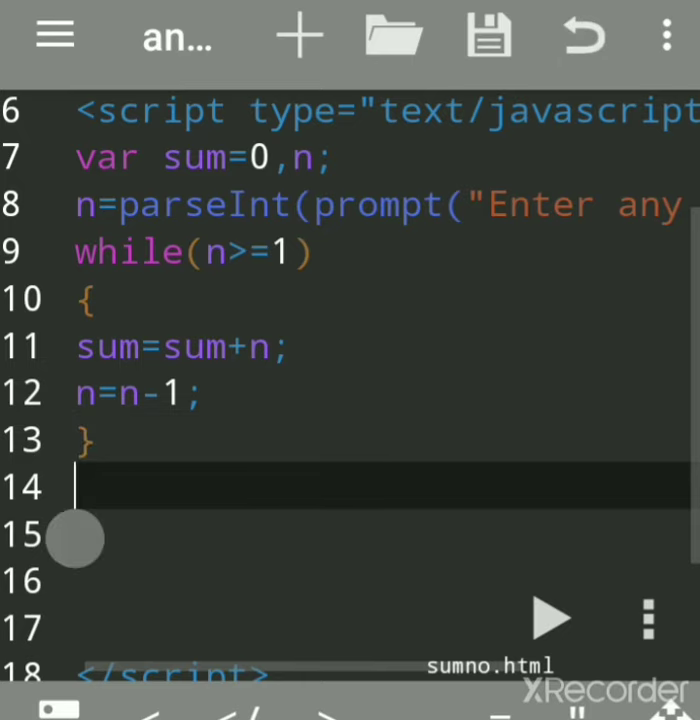
type("aler")
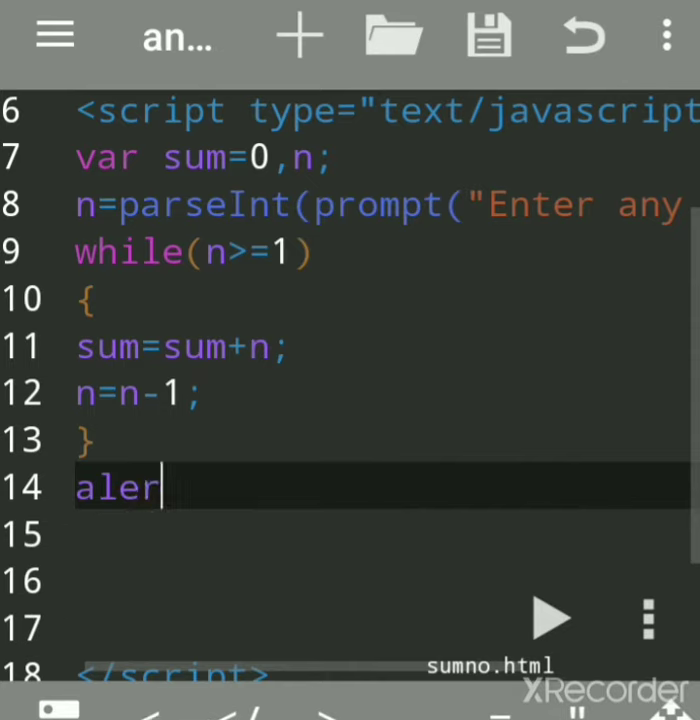
type("t")
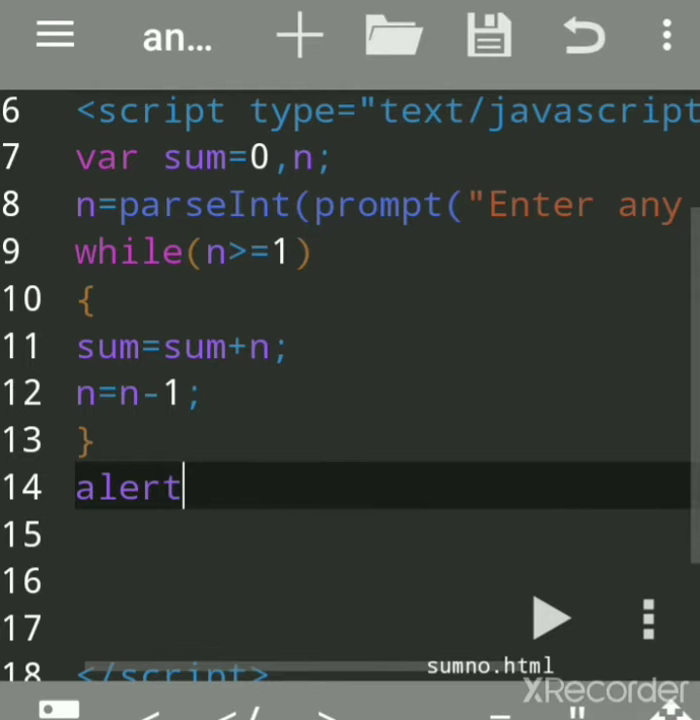
type("(\"\")")
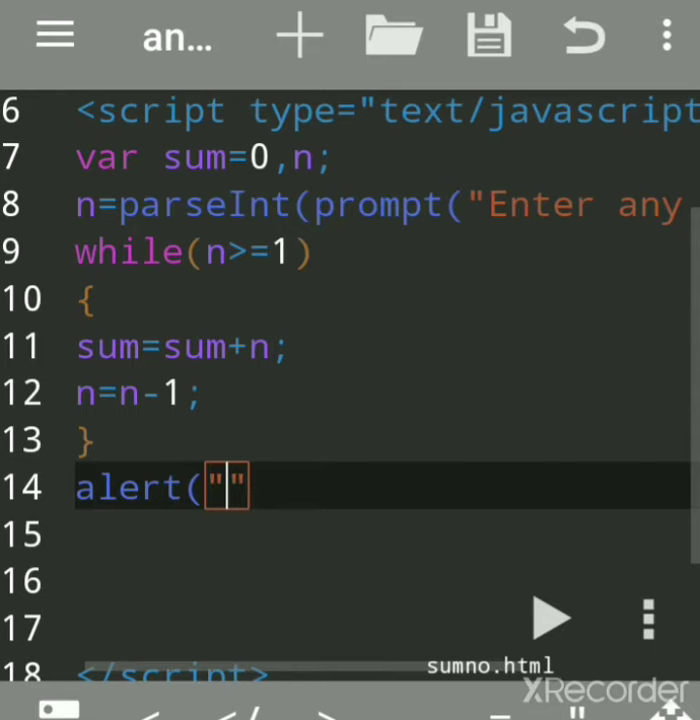
type("Su")
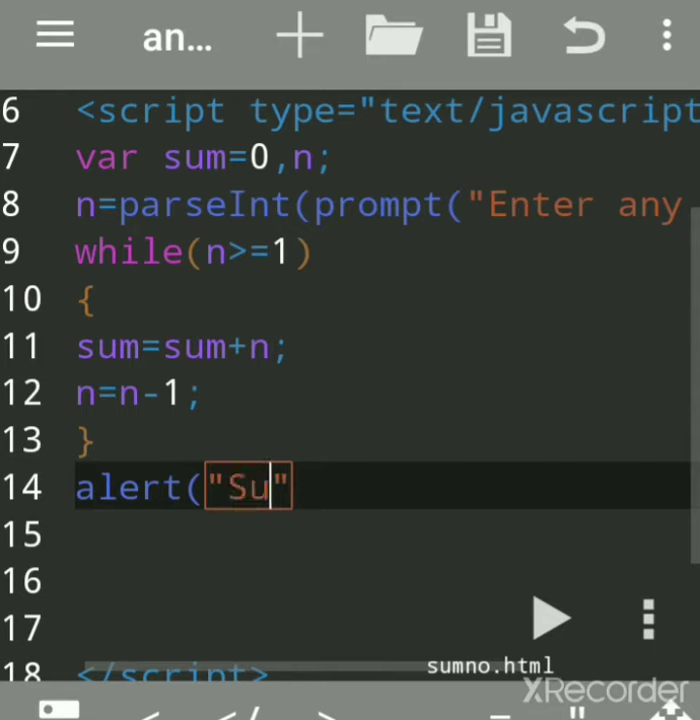
type("m")
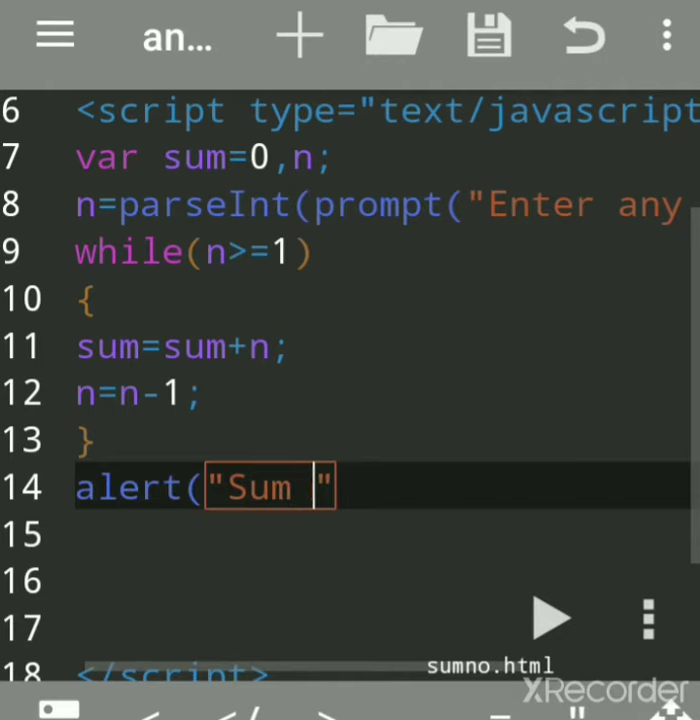
type("o")
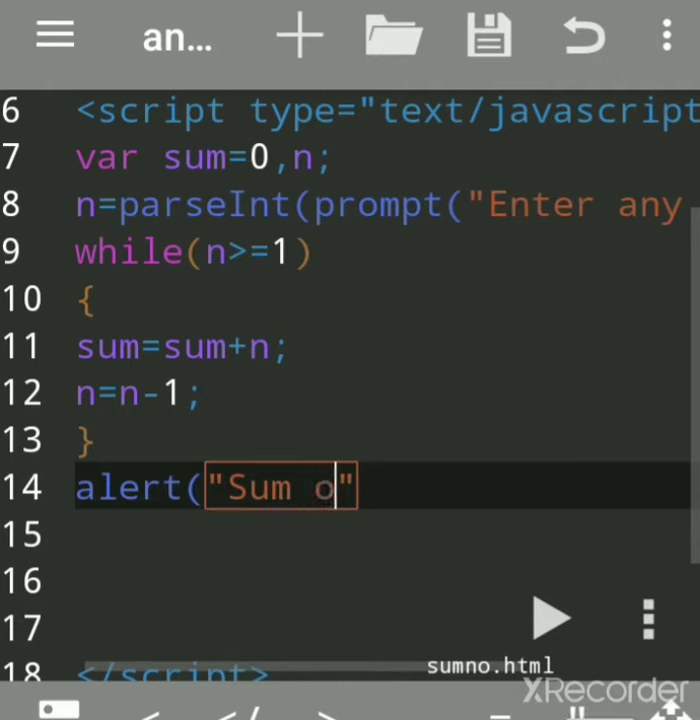
type("f")
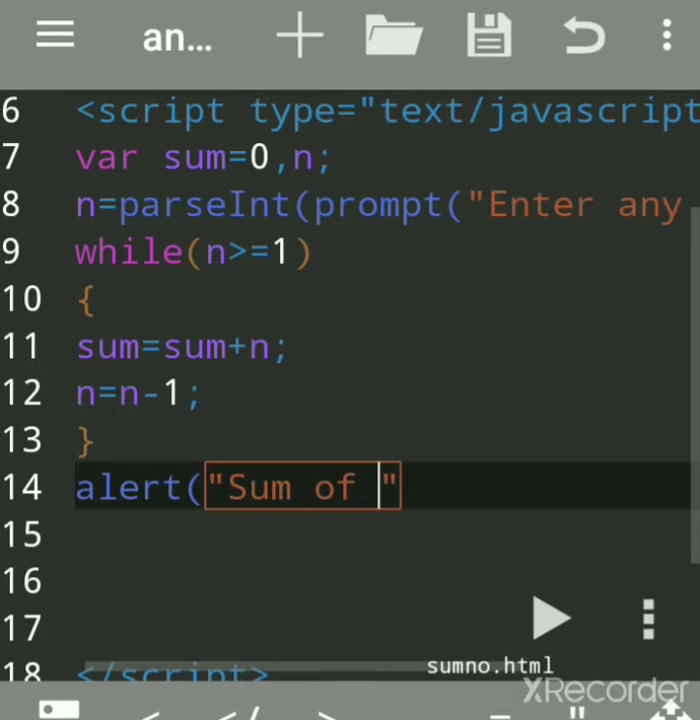
type("num")
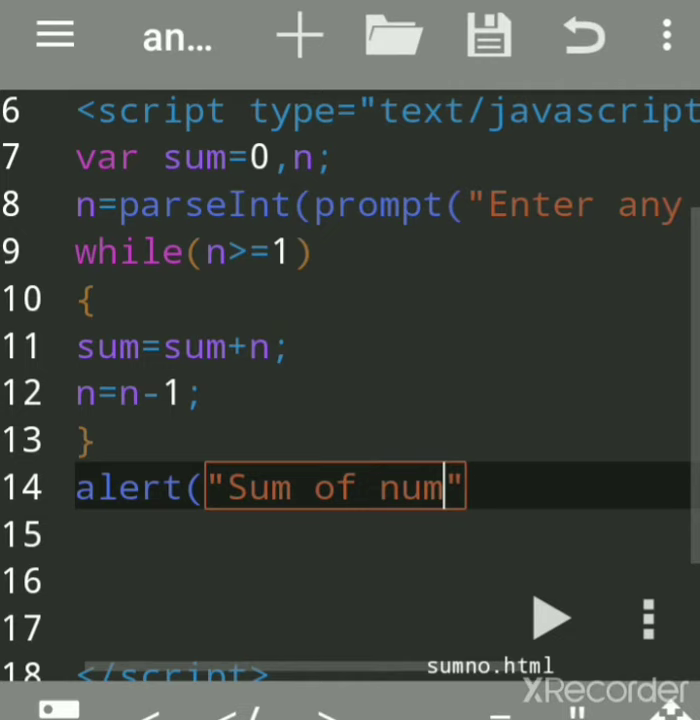
type("ber")
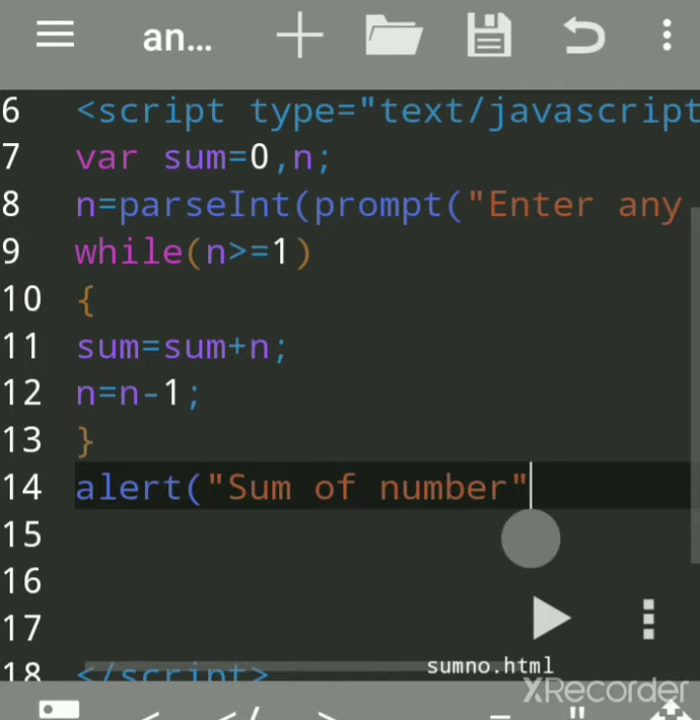
Complete alert("Sum of number"+sum); and start saving the file.
type("+")
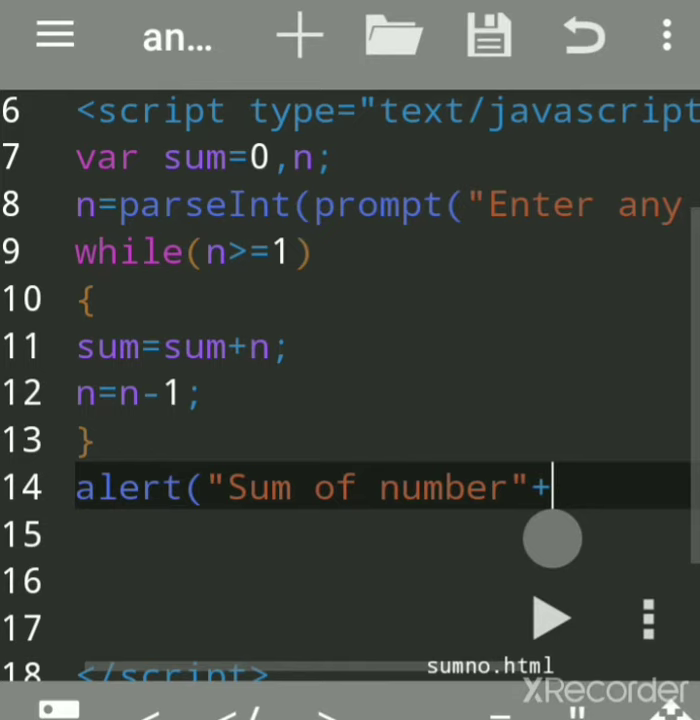
type("su")
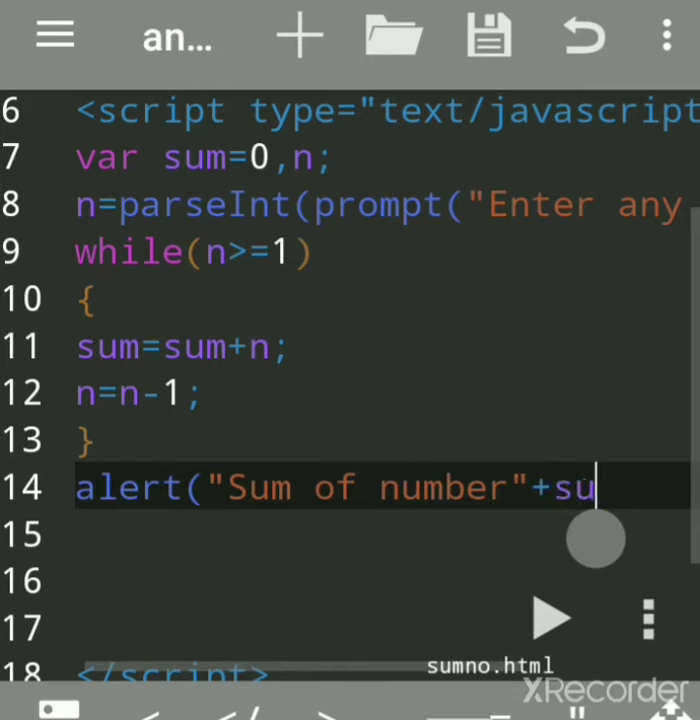
type("m")
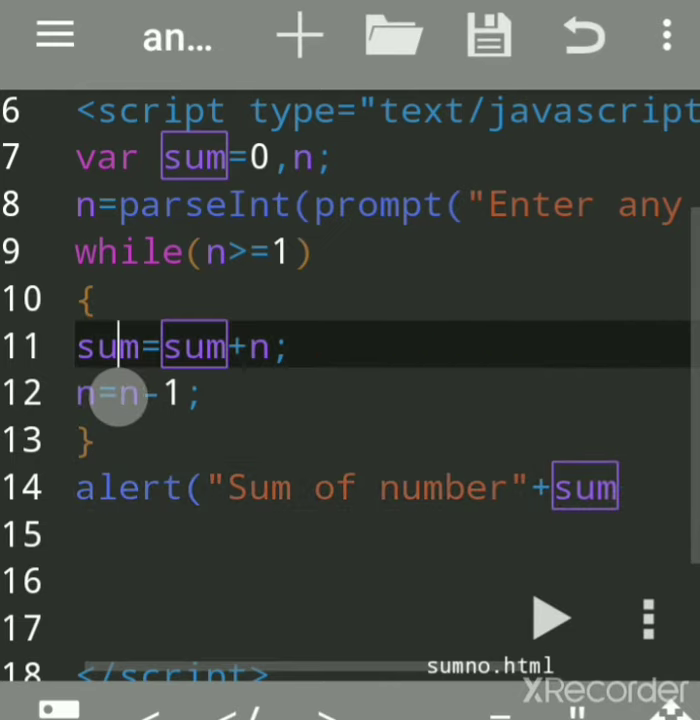
left_click(615, 487)
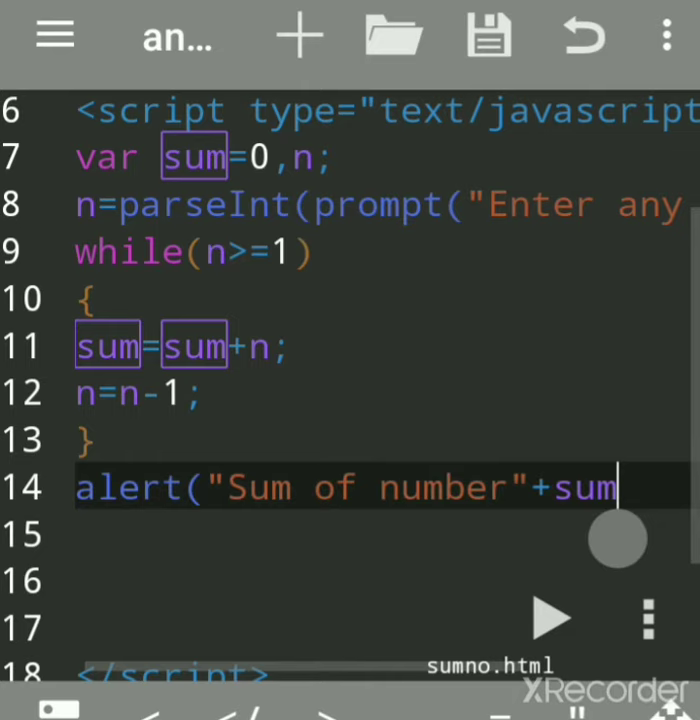
type(")")
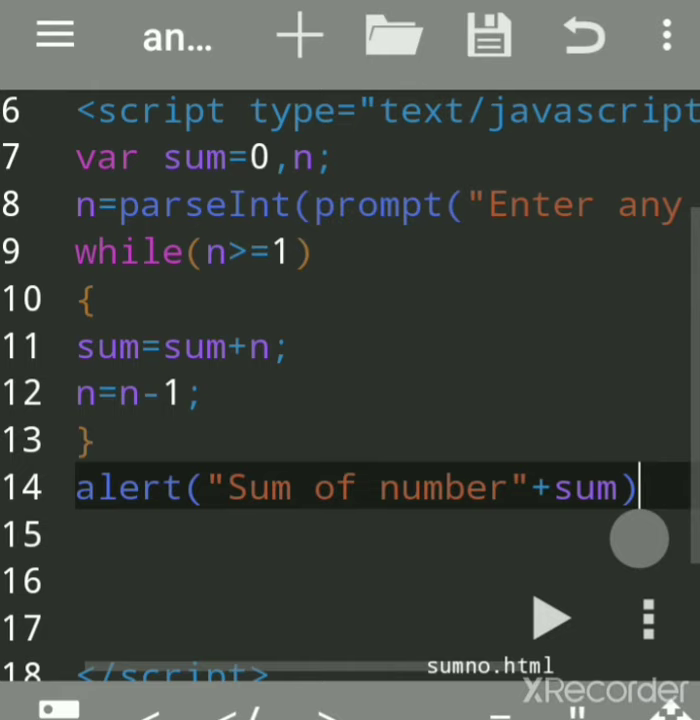
type(";")
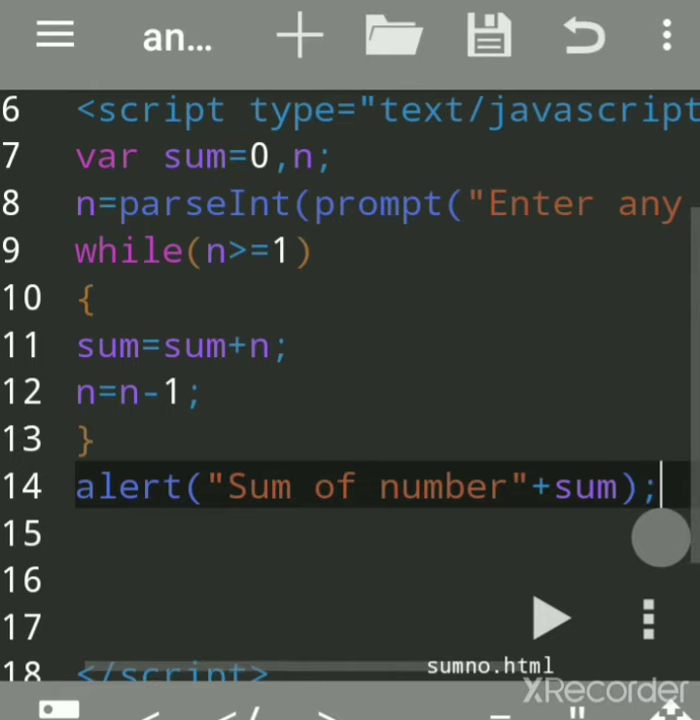
left_click(665, 33)
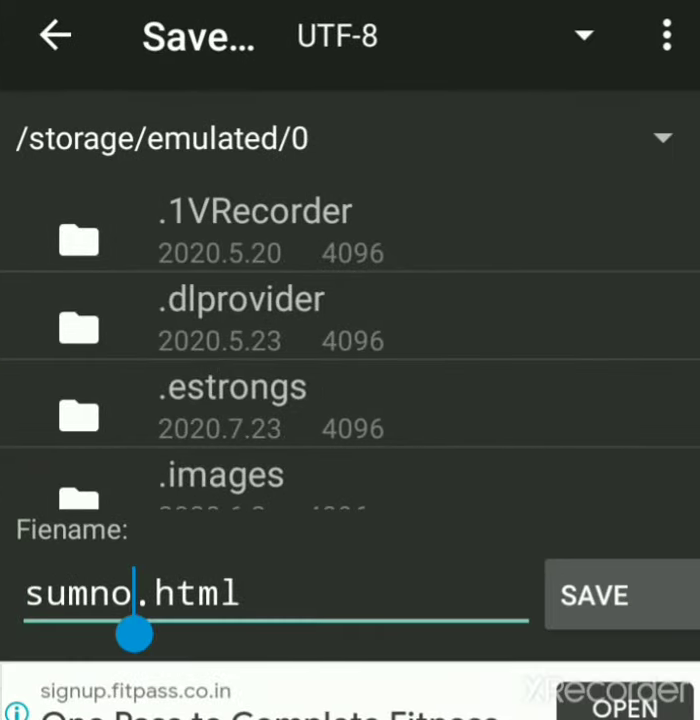
Confirm the file name sumno.html and save.
key("Backspace")
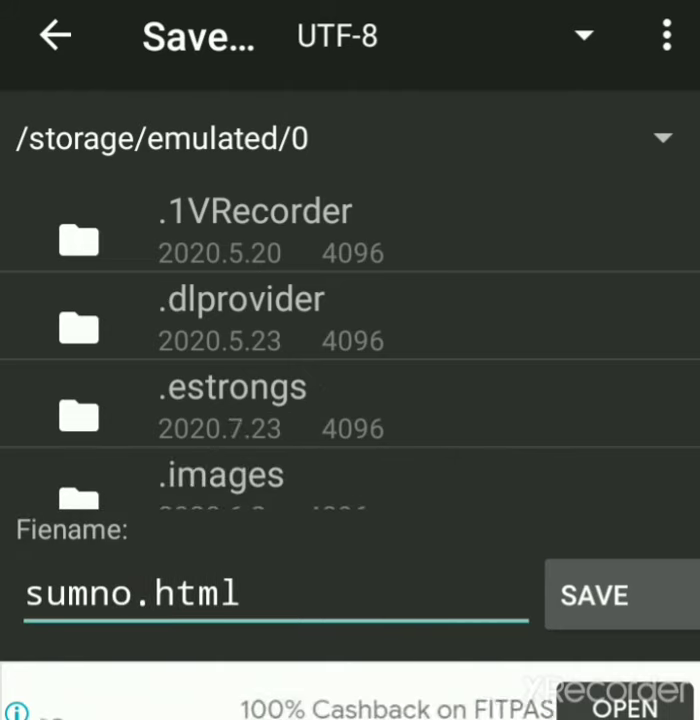
left_click(198, 593)
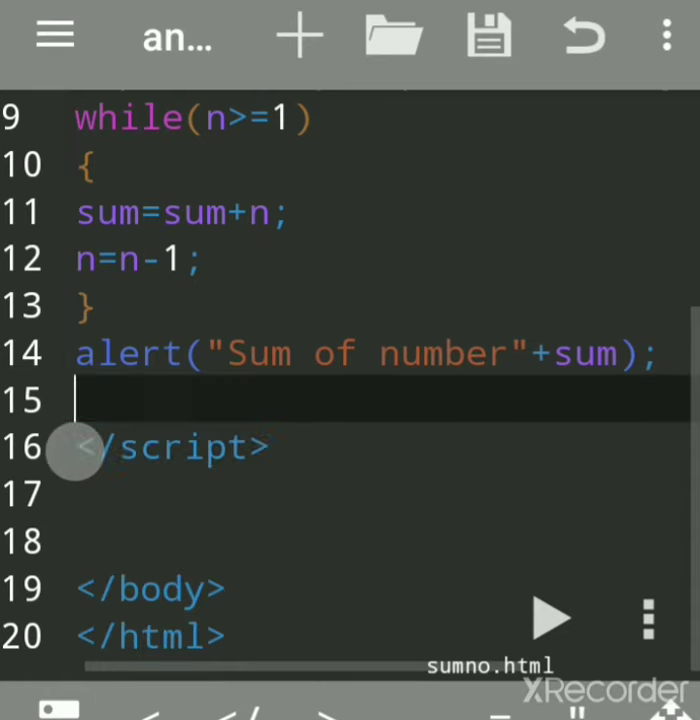
Delete the empty line 15 so </script> directly follows the alert.
key("Backspace")
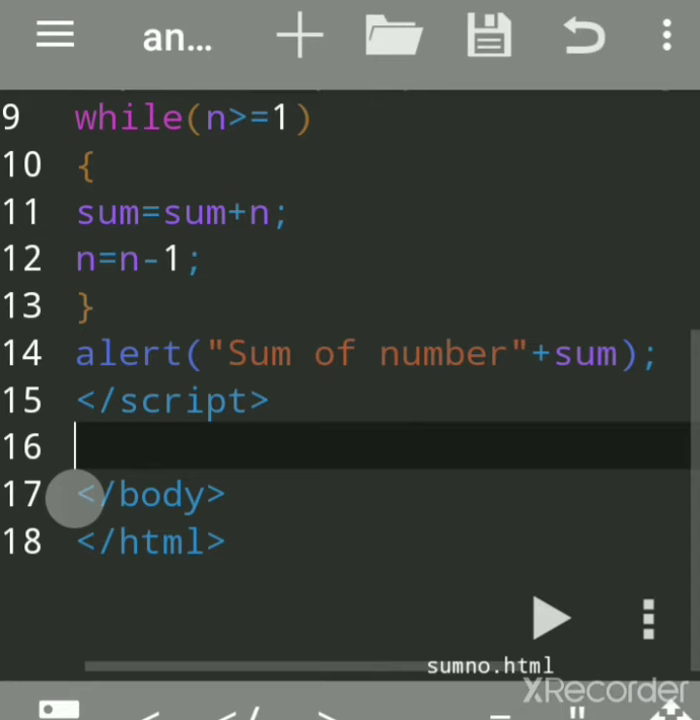
scroll("up", 3)
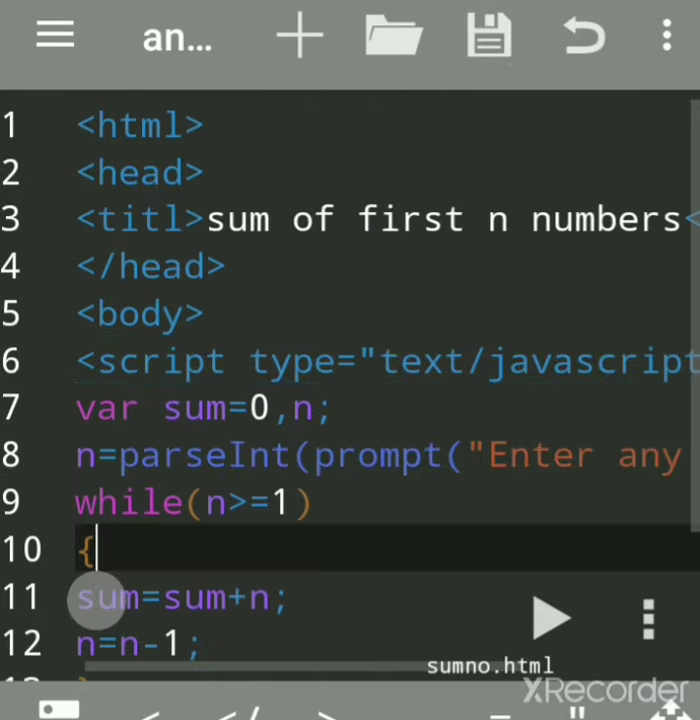
Run the page in preview, entering 3 and then 4 at the prompts.
left_click(551, 617)
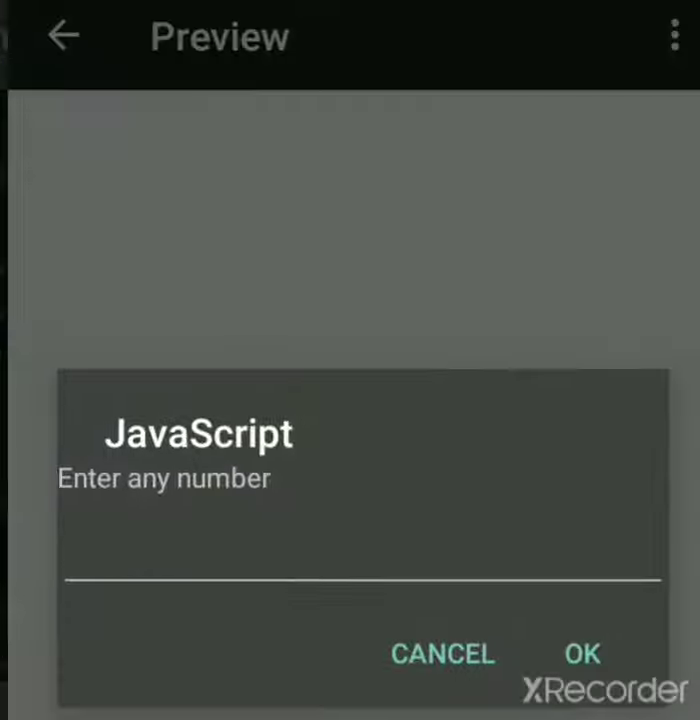
type("3")
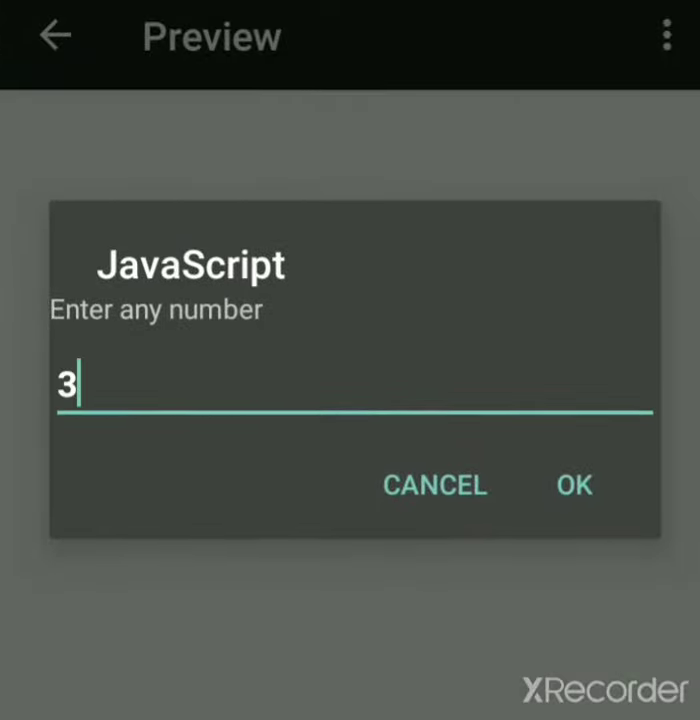
left_click(574, 485)
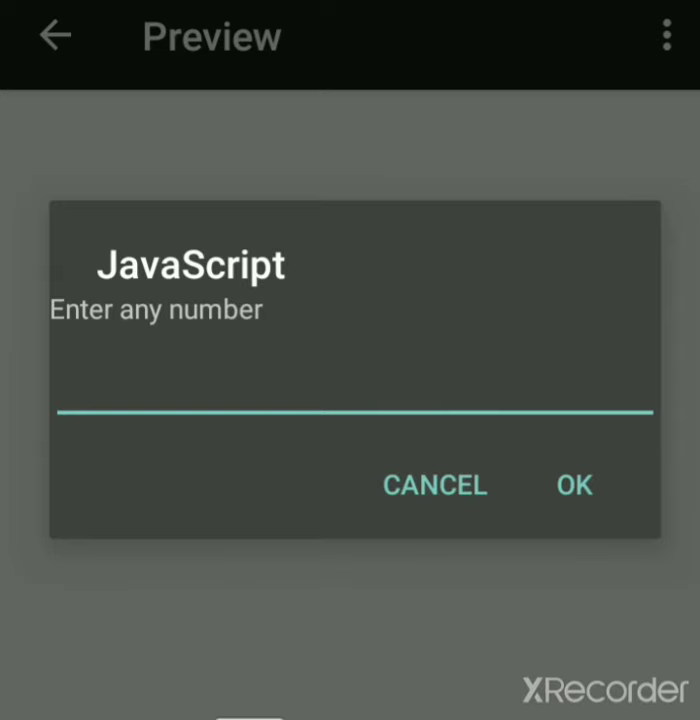
type("4")
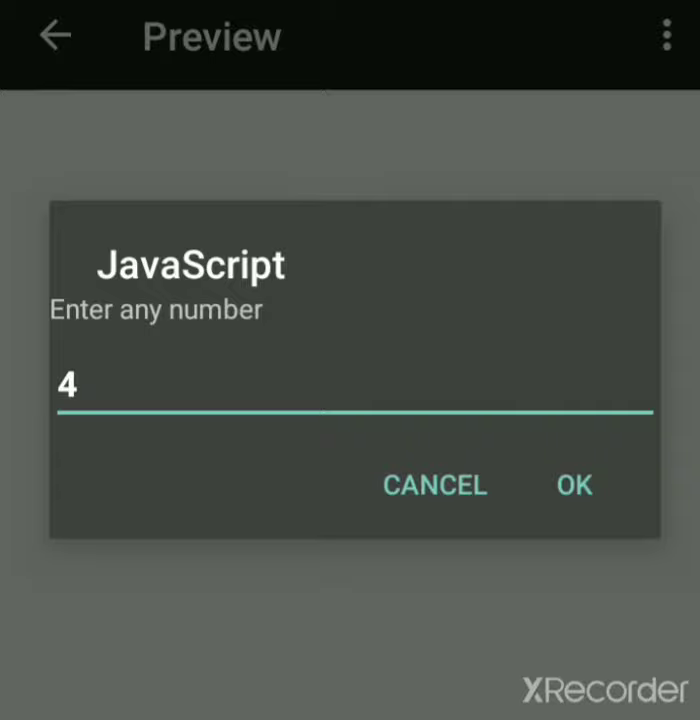
left_click(574, 485)
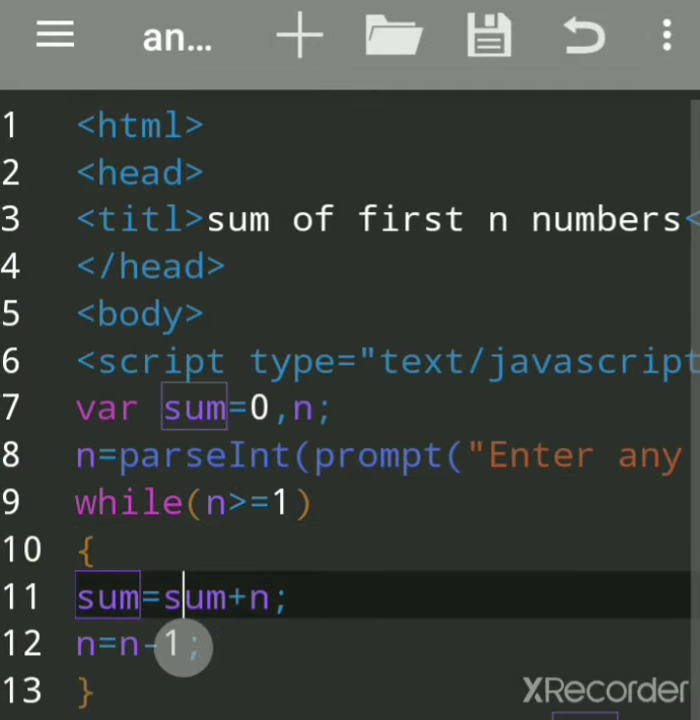
scroll("down", 3)
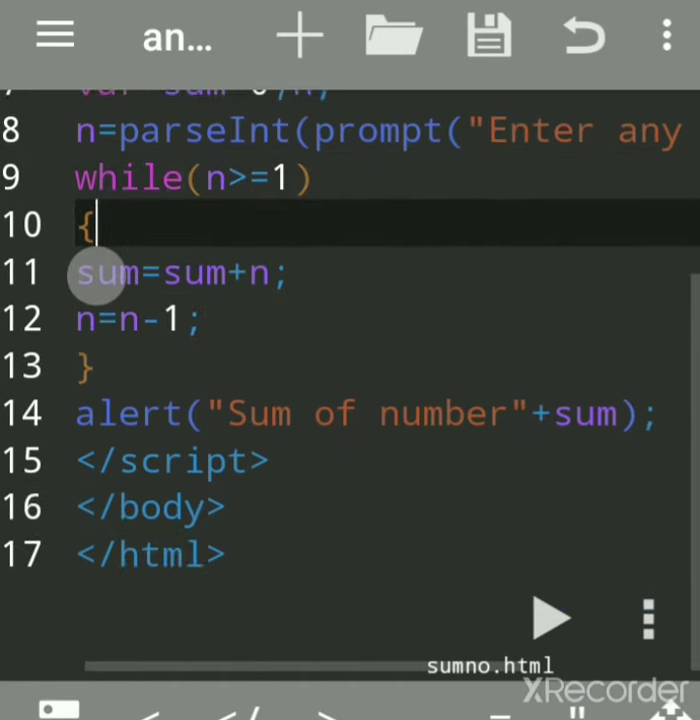
scroll("down", 3)
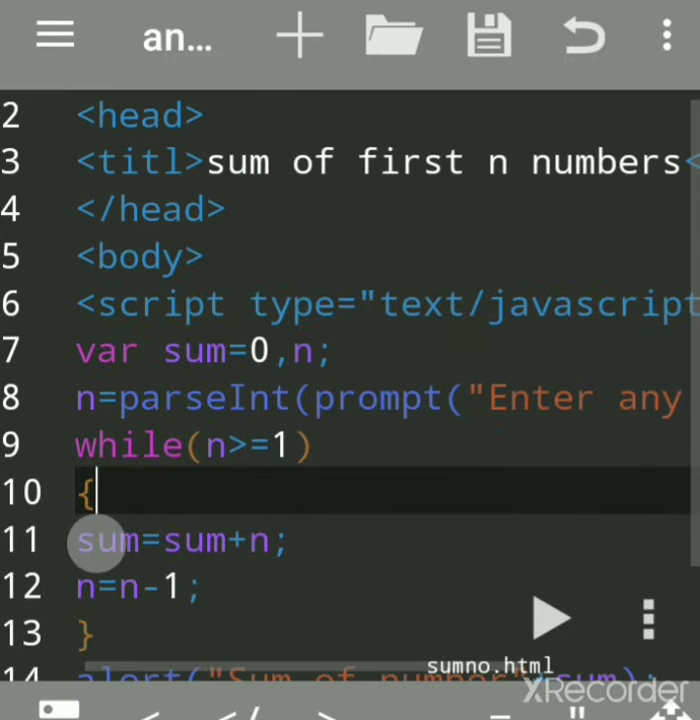